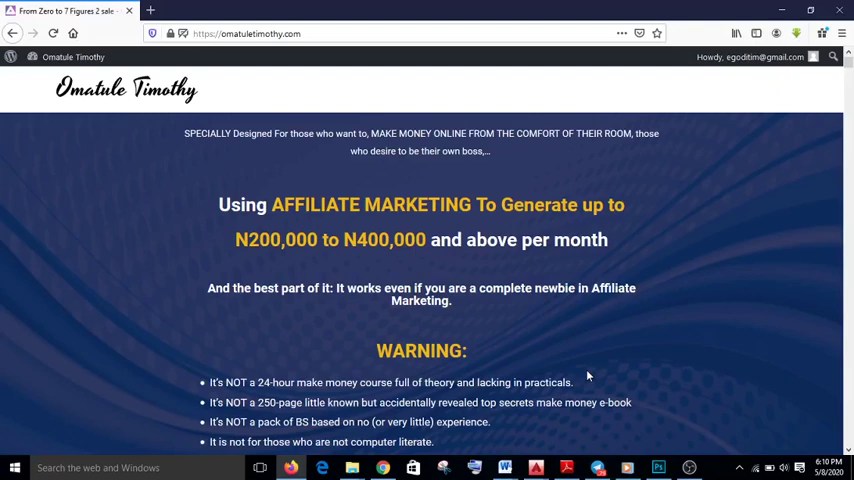
- Reach Affiliate Login from the footer and log out of the current affiliate account
{"action": "scroll", "scroll_direction": "down", "scroll_amount": 3}
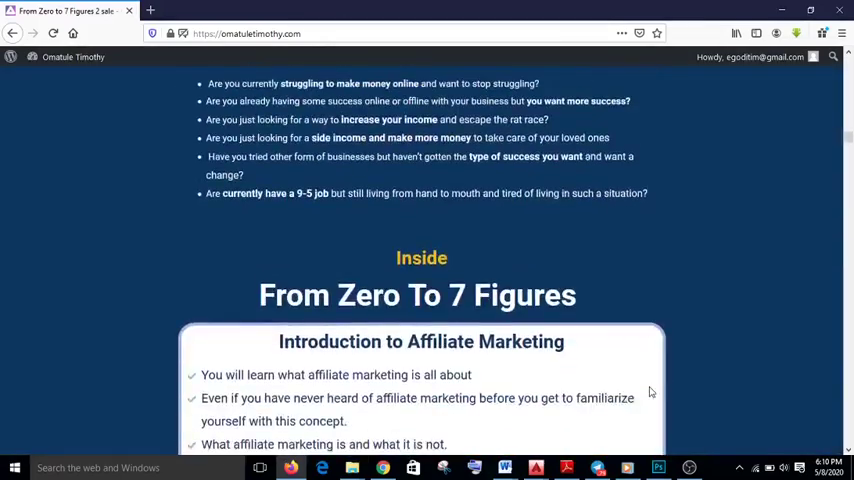
{"action": "scroll", "scroll_direction": "down", "scroll_amount": 3}
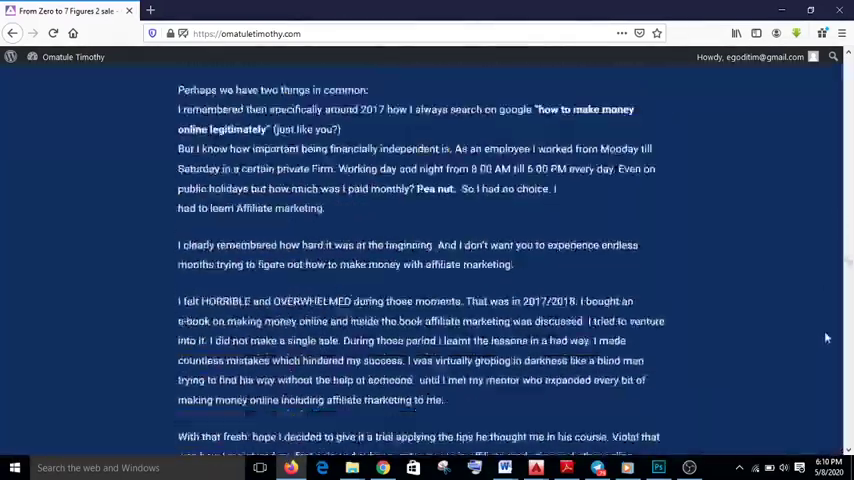
{"action": "scroll", "scroll_direction": "down", "scroll_amount": 3}
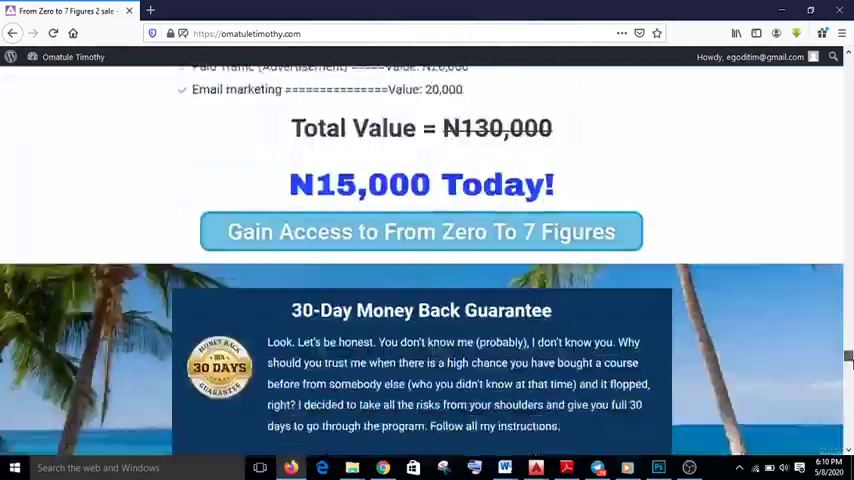
{"action": "scroll", "scroll_direction": "down", "scroll_amount": 3}
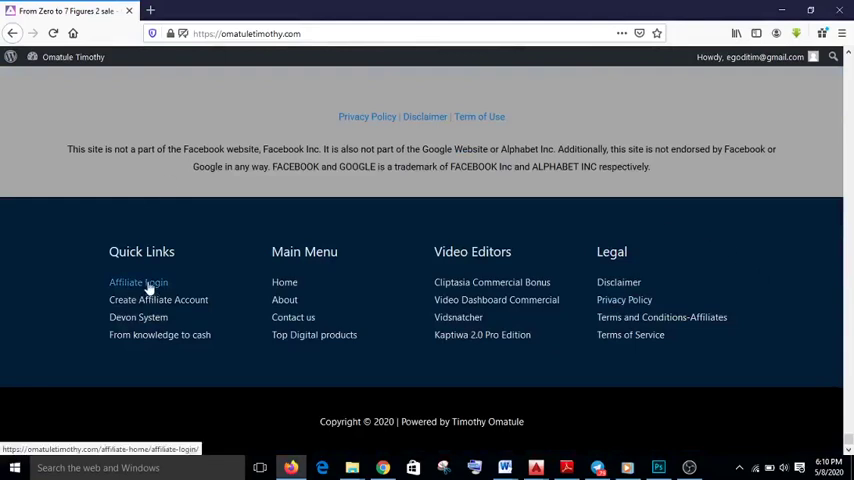
{"action": "left_click", "coordinate": [138, 282]}
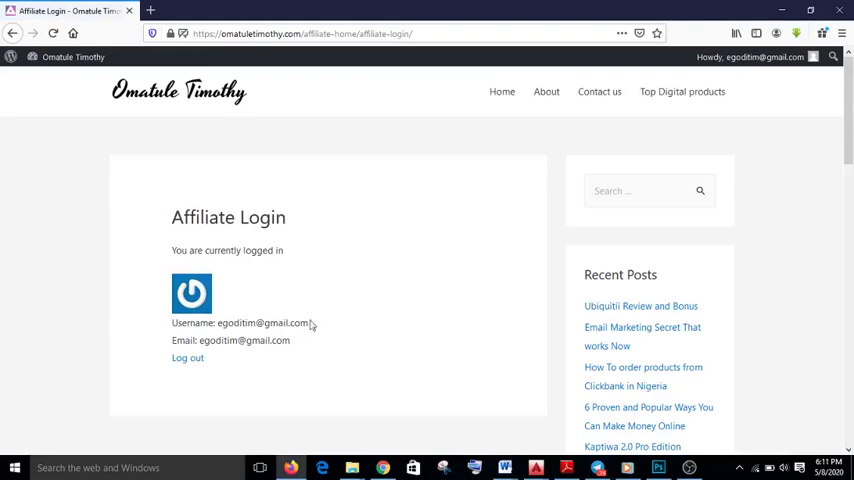
{"action": "left_click", "coordinate": [188, 358]}
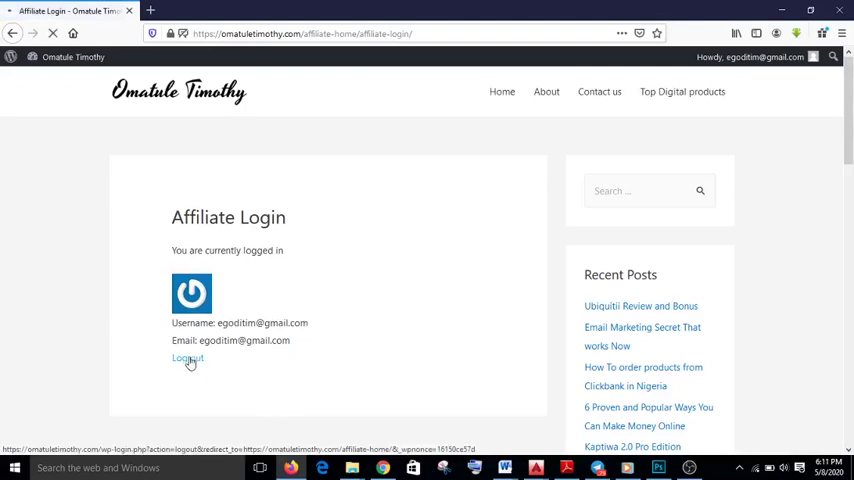
{"action": "left_click", "coordinate": [188, 358]}
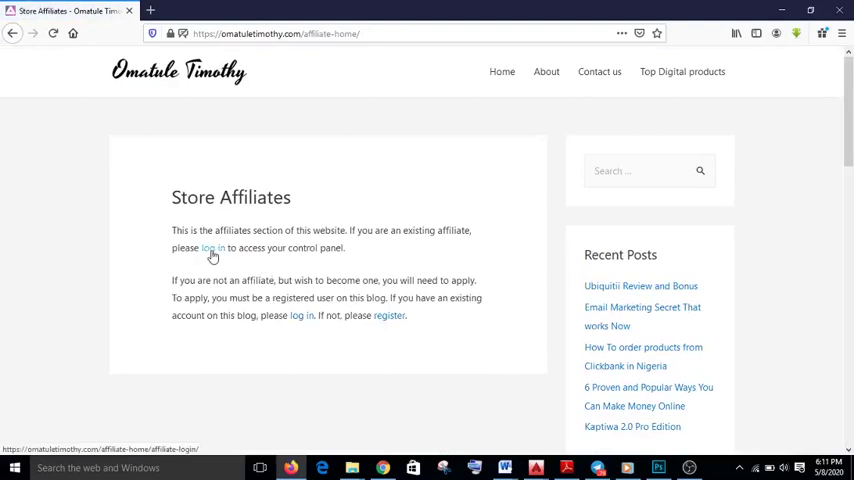
{"action": "left_click", "coordinate": [212, 248]}
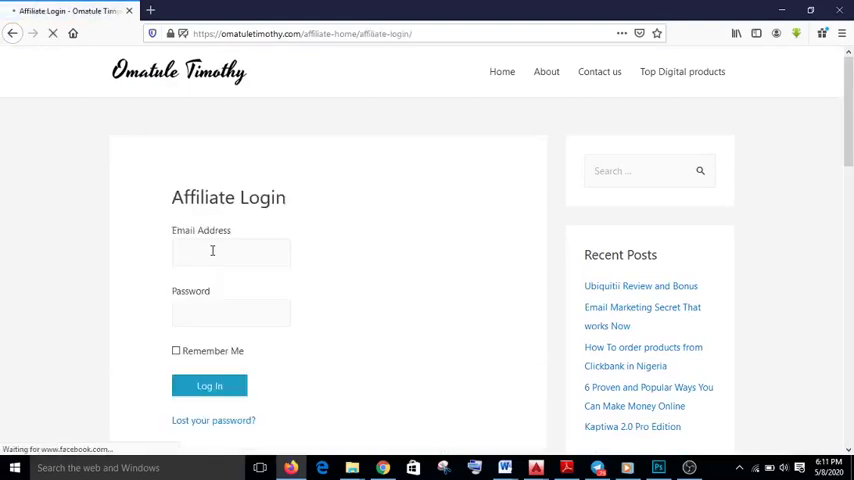
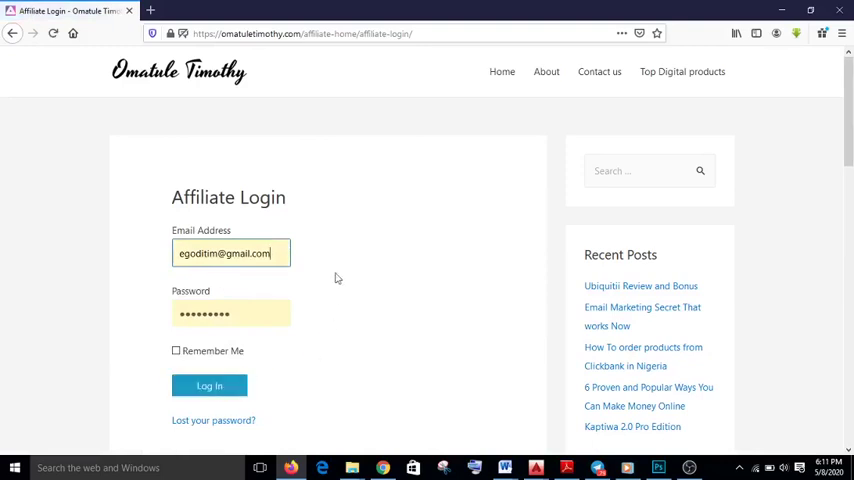
{"action": "left_click", "coordinate": [208, 386]}
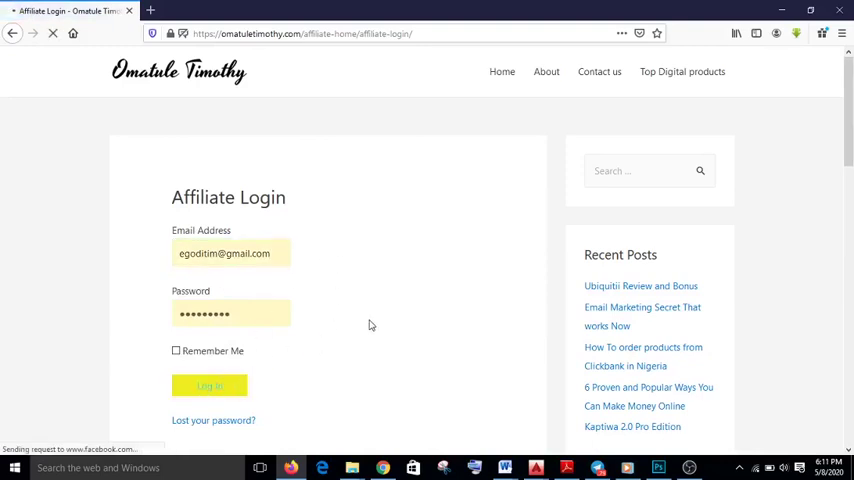
{"action": "left_click", "coordinate": [208, 386]}
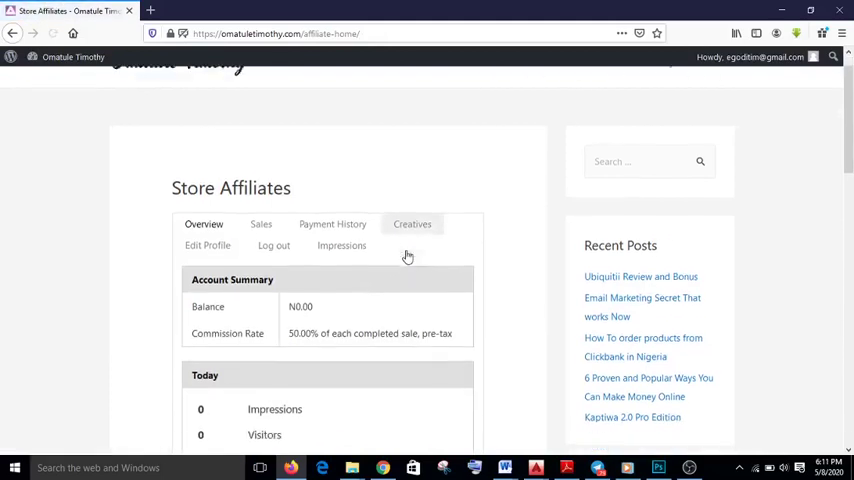
{"action": "scroll", "scroll_direction": "down", "scroll_amount": 3}
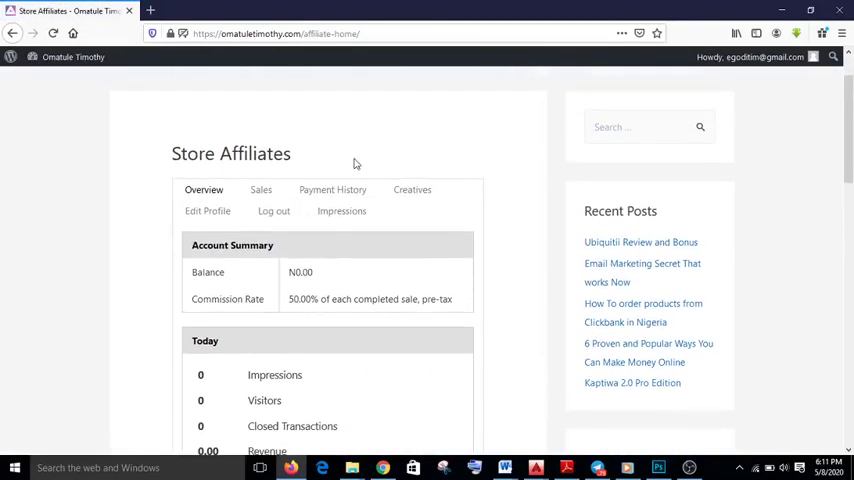
{"action": "scroll", "scroll_direction": "down", "scroll_amount": 3}
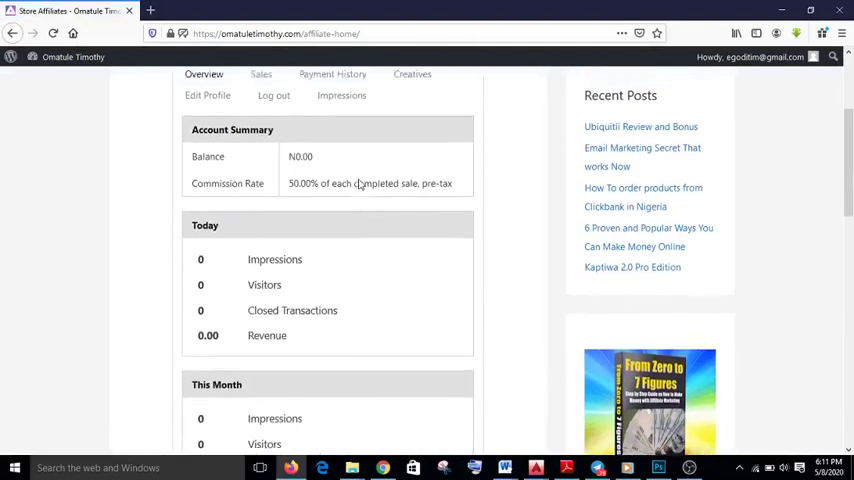
{"action": "scroll", "scroll_direction": "down", "scroll_amount": 3}
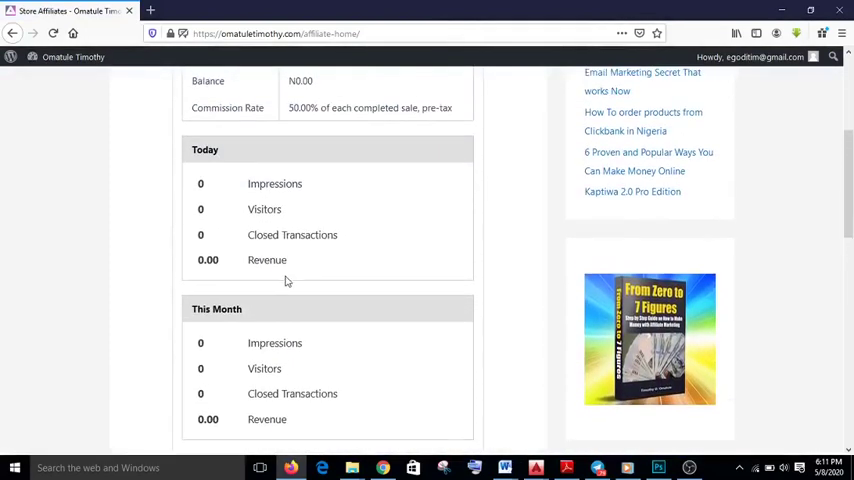
{"action": "scroll", "scroll_direction": "down", "scroll_amount": 3}
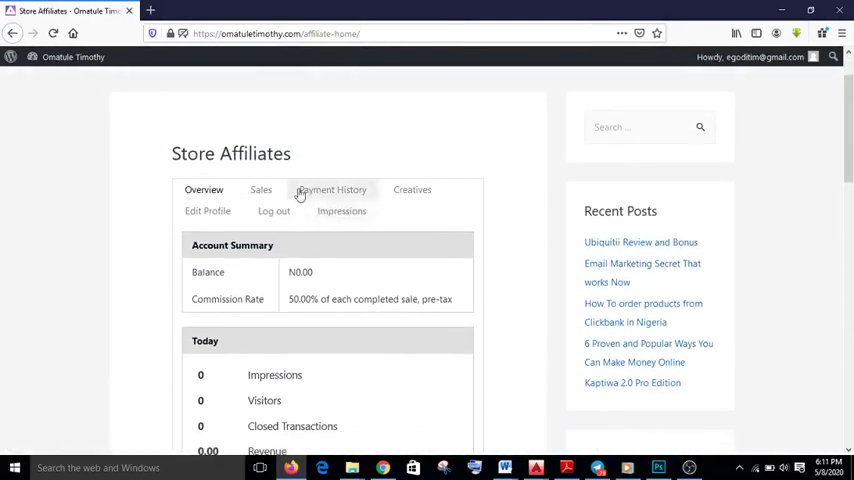
{"action": "mouse_move", "coordinate": [412, 188]}
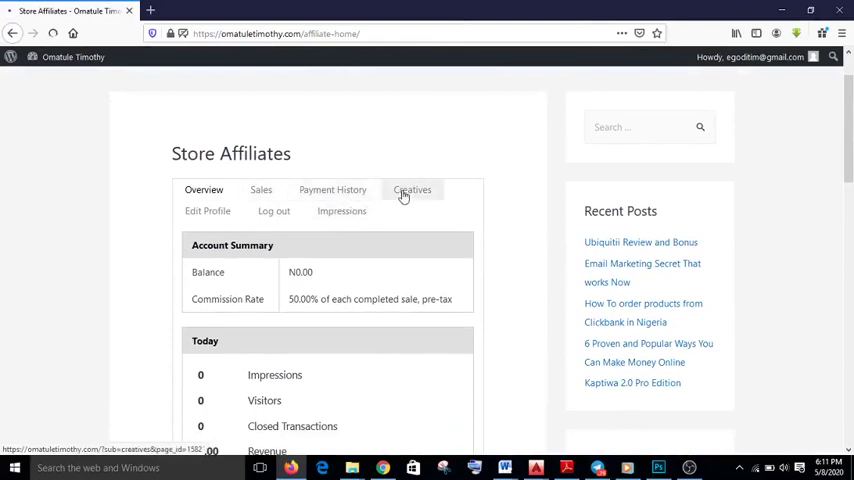
- Show the Creatives section and copy the affiliate link with affiliate ID 1
{"action": "left_click", "coordinate": [412, 188]}
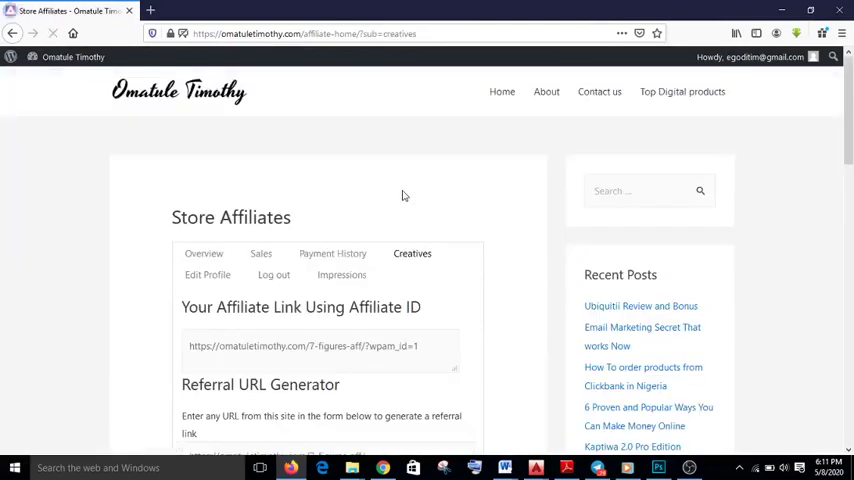
{"action": "scroll", "scroll_direction": "down", "scroll_amount": 3}
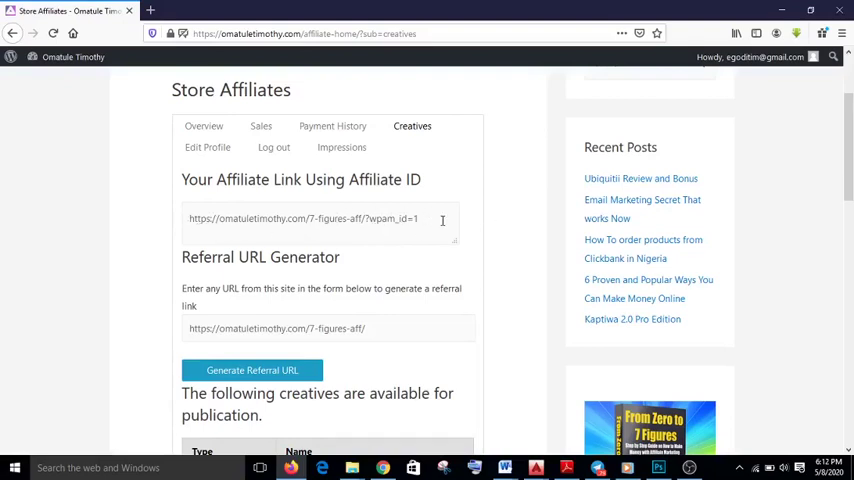
{"action": "scroll", "scroll_direction": "down", "scroll_amount": 3}
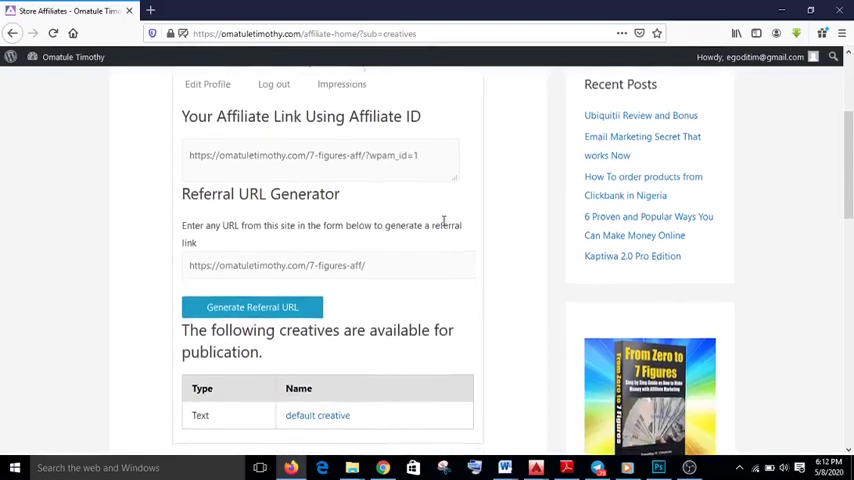
{"action": "scroll", "scroll_direction": "up", "scroll_amount": 3}
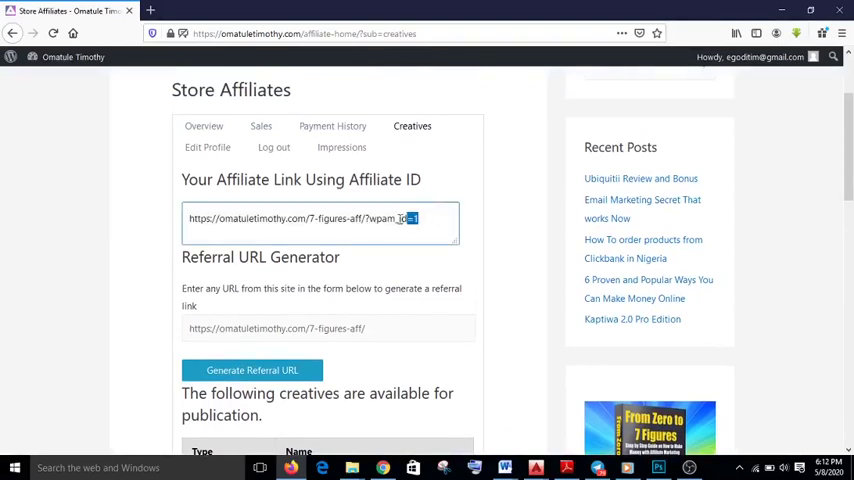
{"action": "triple_click", "coordinate": [300, 218]}
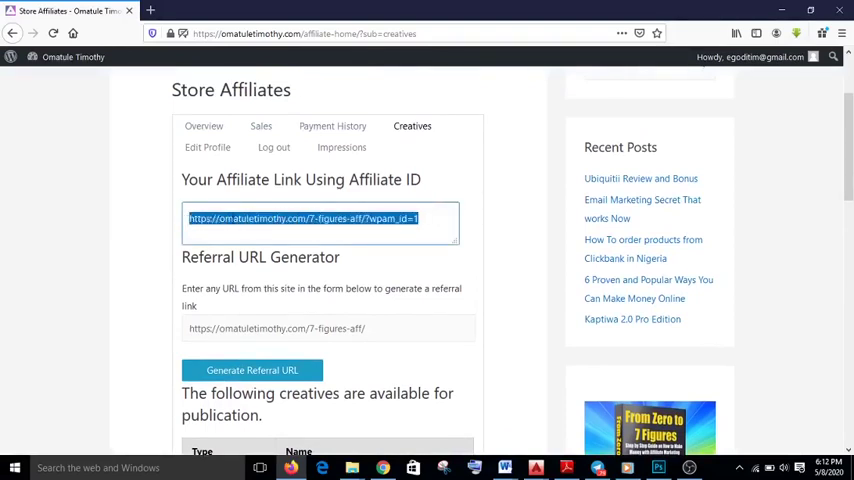
{"action": "right_click", "coordinate": [300, 218]}
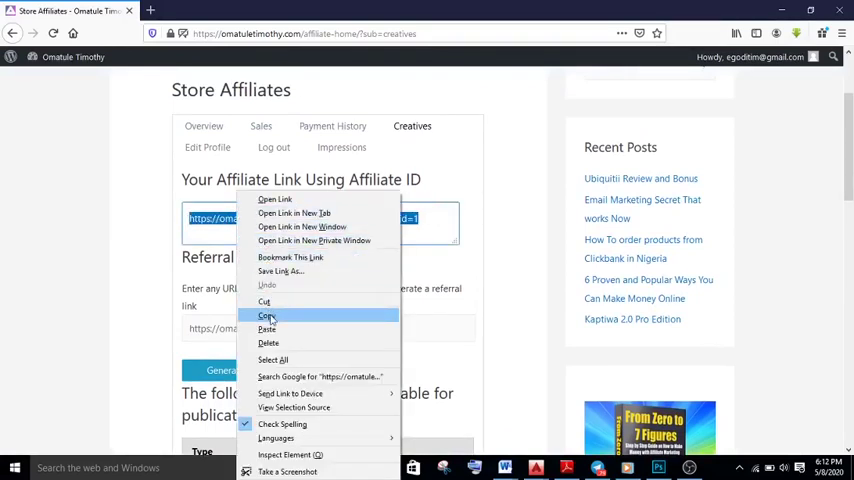
{"action": "left_click", "coordinate": [264, 316]}
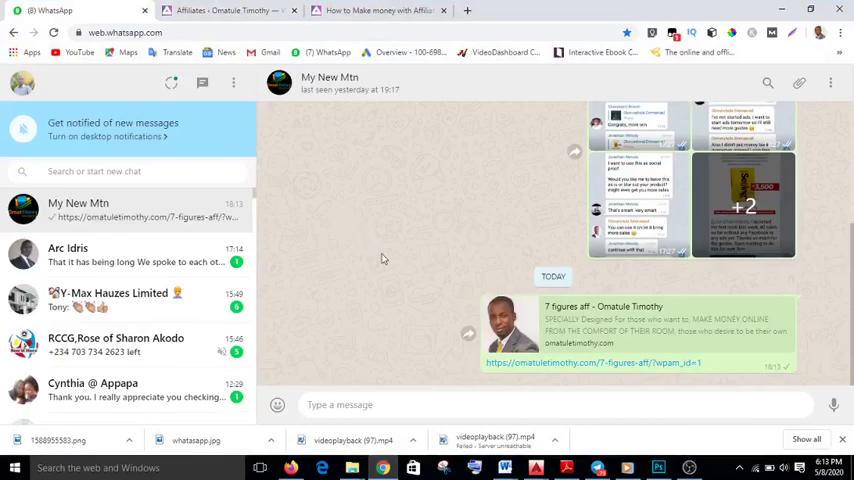
{"action": "mouse_move", "coordinate": [416, 212]}
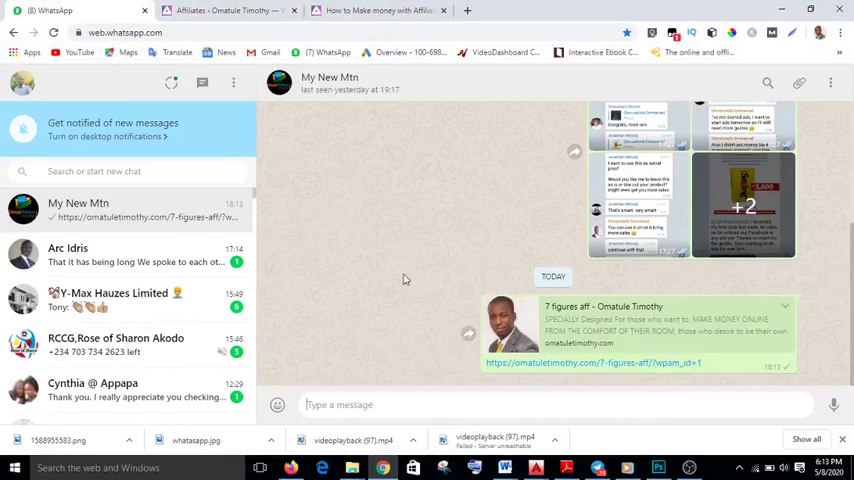
{"action": "mouse_move", "coordinate": [482, 336]}
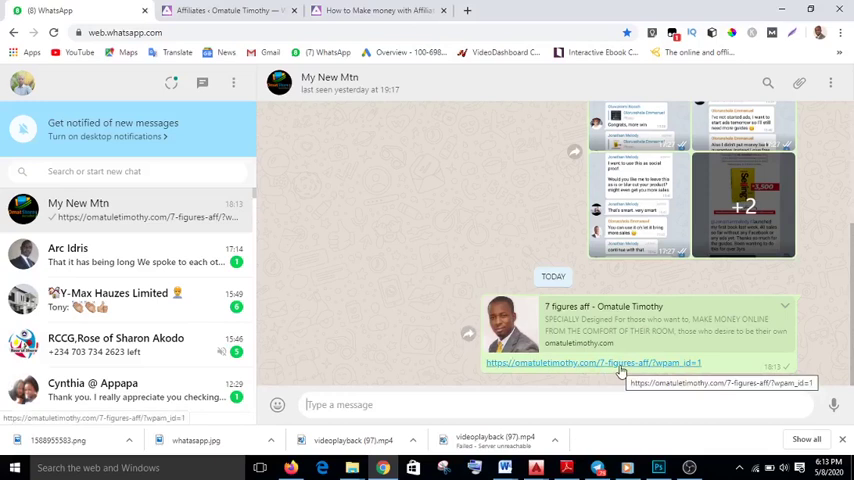
- Follow the shared affiliate link to the N1,000 sales page and choose Gain Access
{"action": "left_click", "coordinate": [592, 364]}
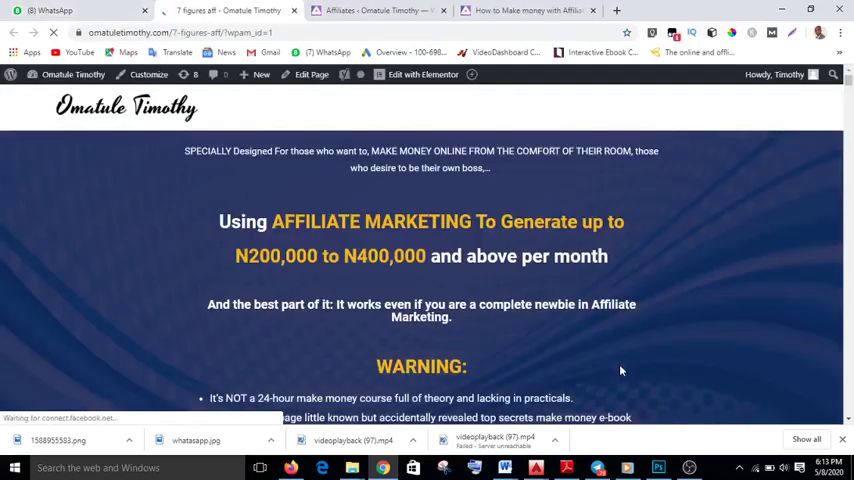
{"action": "scroll", "scroll_direction": "down", "scroll_amount": 3}
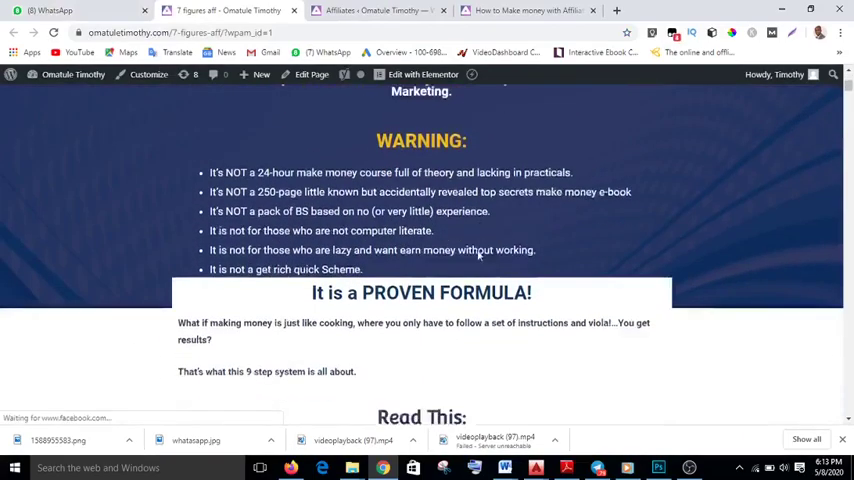
{"action": "scroll", "scroll_direction": "down", "scroll_amount": 3}
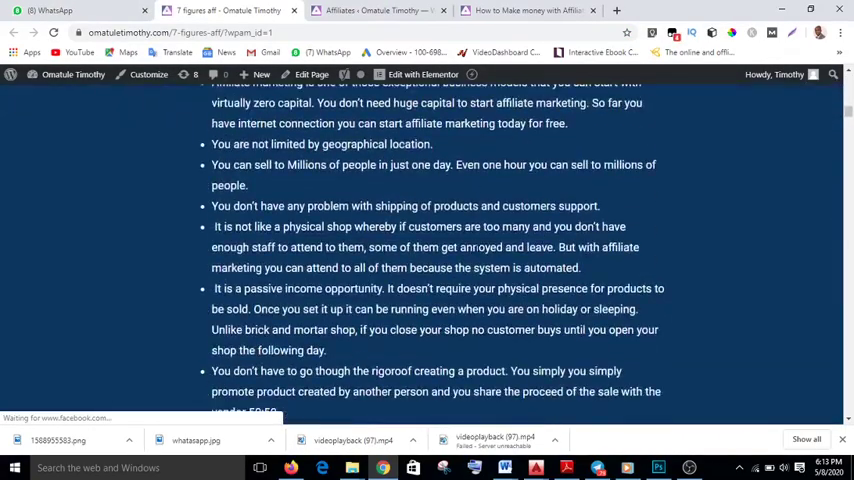
{"action": "scroll", "scroll_direction": "down", "scroll_amount": 3}
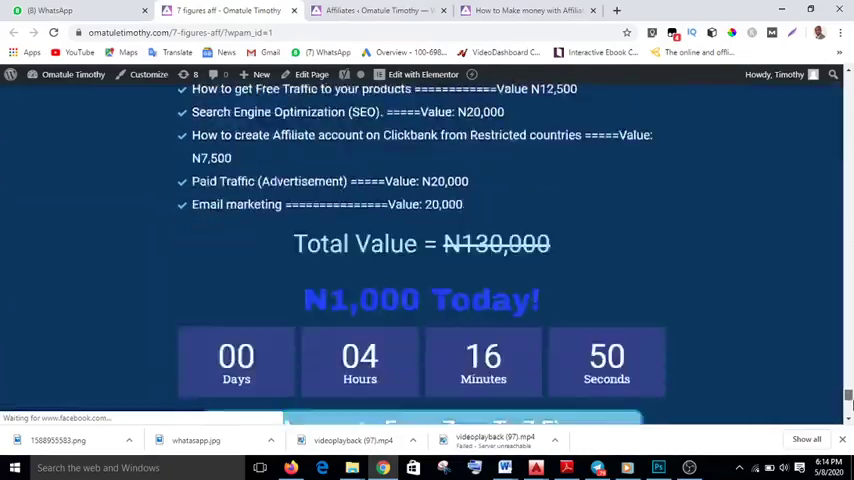
{"action": "scroll", "scroll_direction": "down", "scroll_amount": 3}
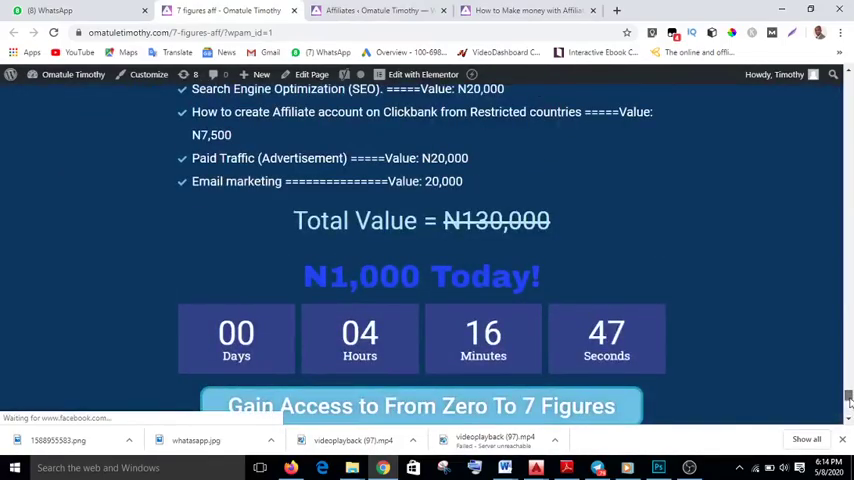
{"action": "scroll", "scroll_direction": "down", "scroll_amount": 3}
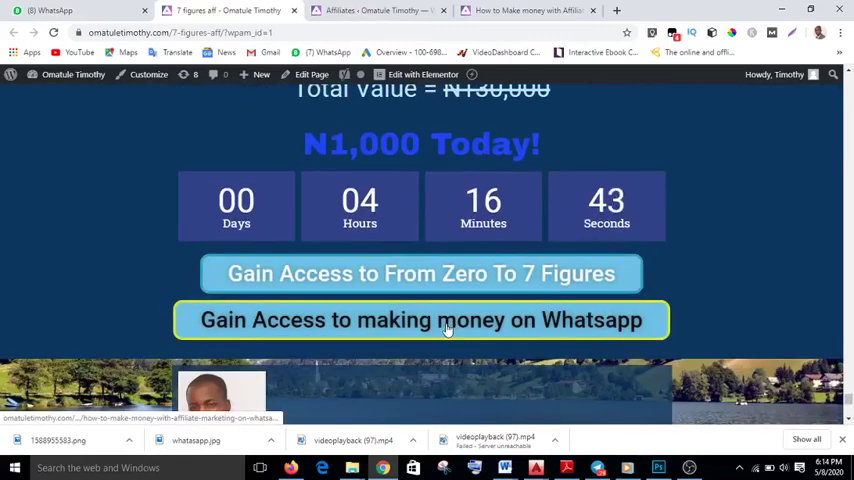
{"action": "left_click", "coordinate": [420, 320]}
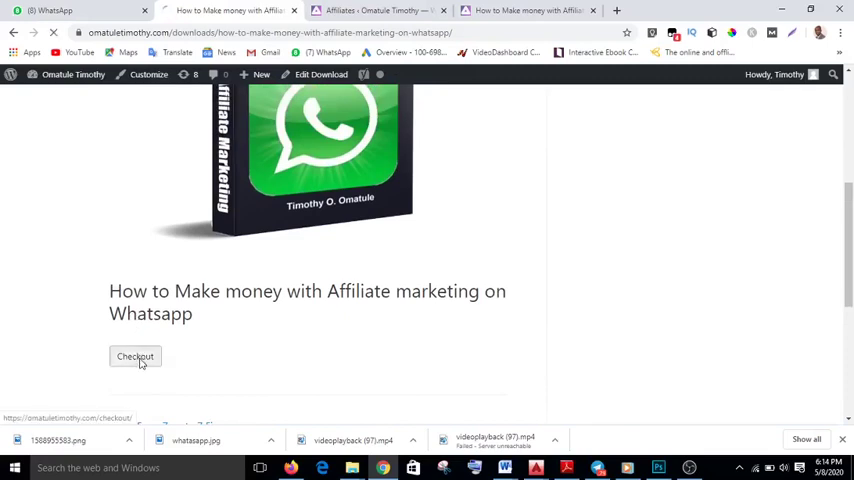
- Check out the ₦1,000 WhatsApp affiliate marketing ebook with personal info and submit the purchase
{"action": "left_click", "coordinate": [136, 356]}
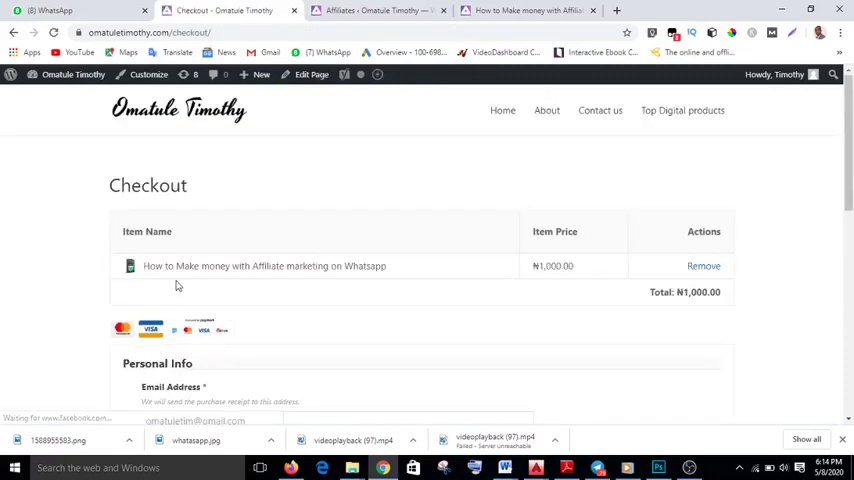
{"action": "scroll", "scroll_direction": "down", "scroll_amount": 3}
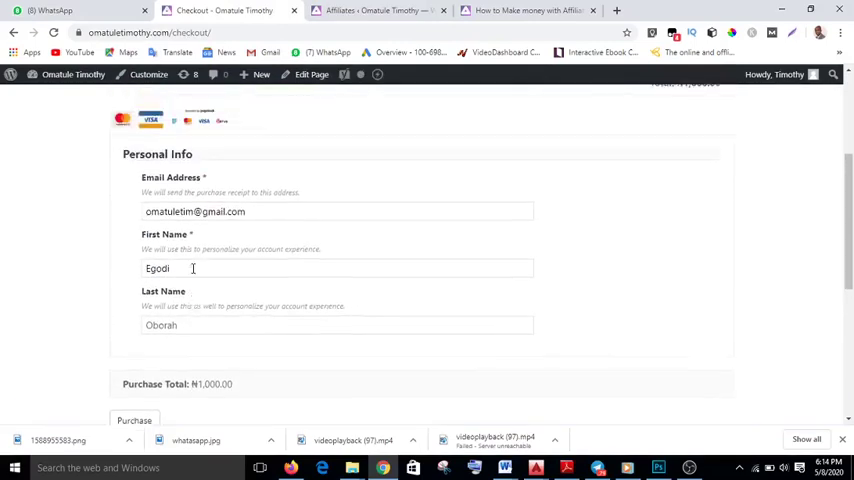
{"action": "scroll", "scroll_direction": "down", "scroll_amount": 3}
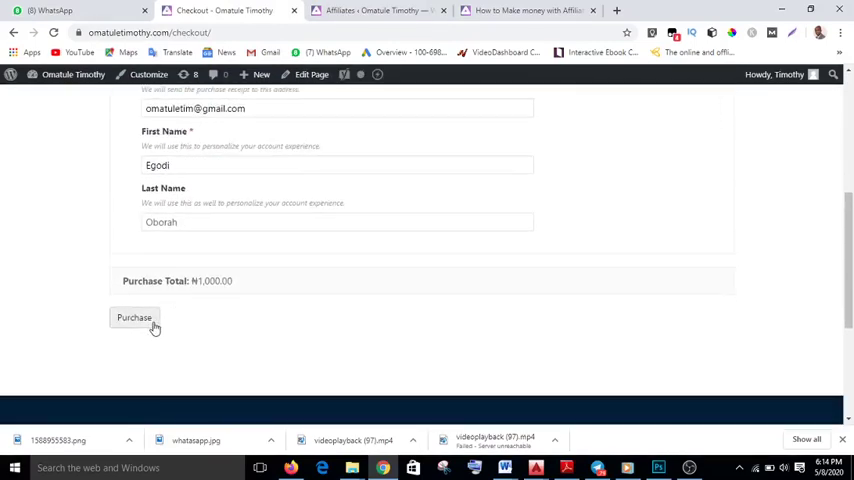
{"action": "left_click", "coordinate": [134, 316]}
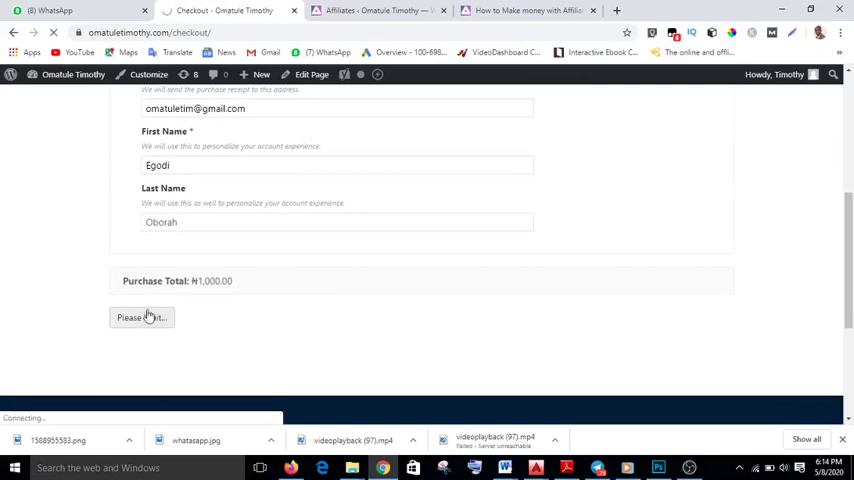
{"action": "left_click", "coordinate": [140, 316]}
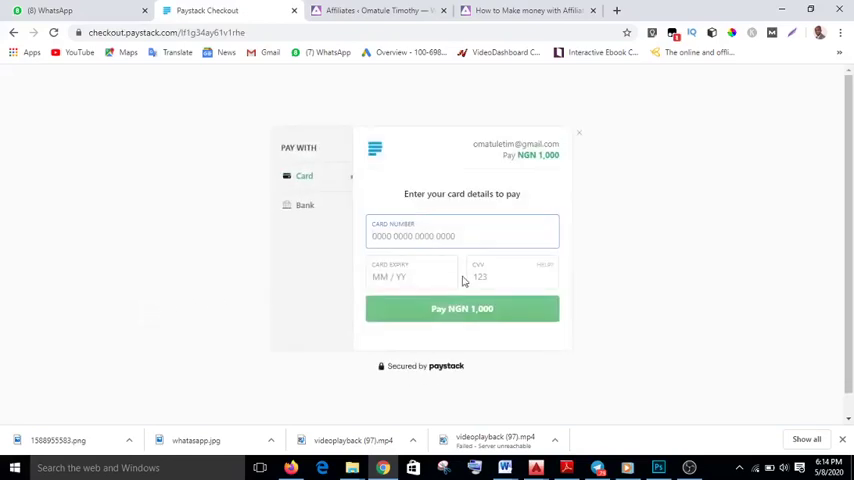
- Enter card number, expiry and CVV on Paystack and pay NGN 1,000
{"action": "left_click", "coordinate": [462, 308]}
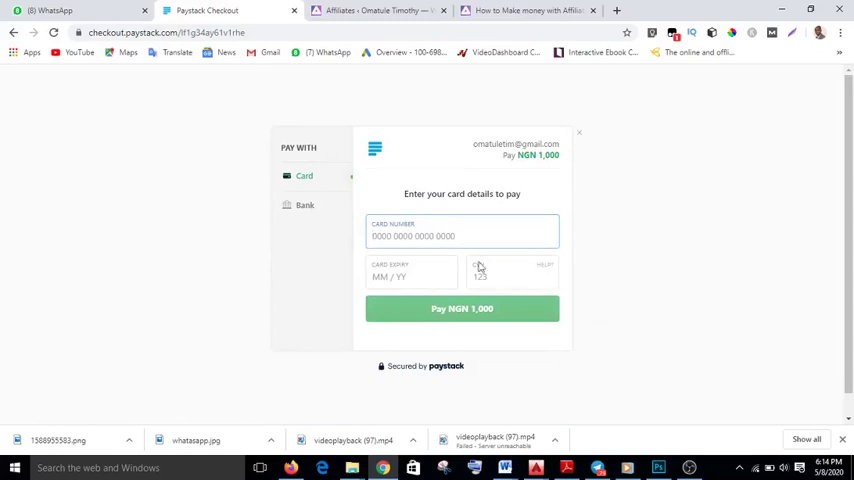
{"action": "left_click", "coordinate": [462, 308]}
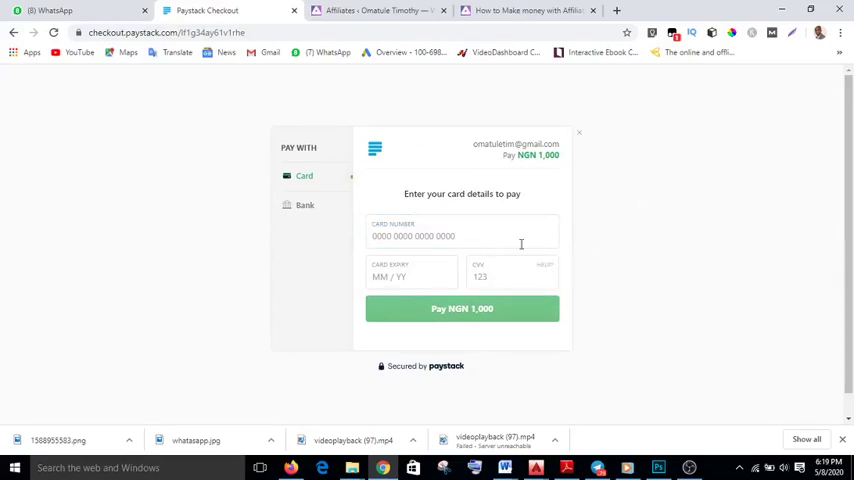
{"action": "mouse_move", "coordinate": [644, 232]}
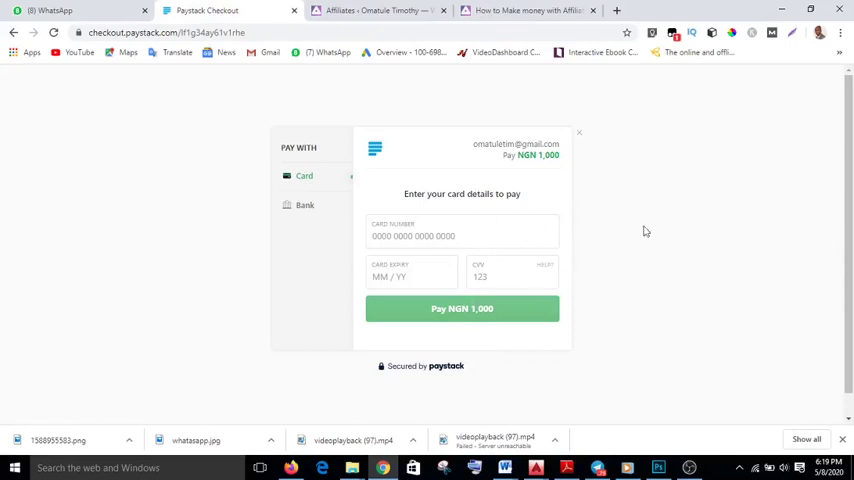
{"action": "mouse_move", "coordinate": [660, 266]}
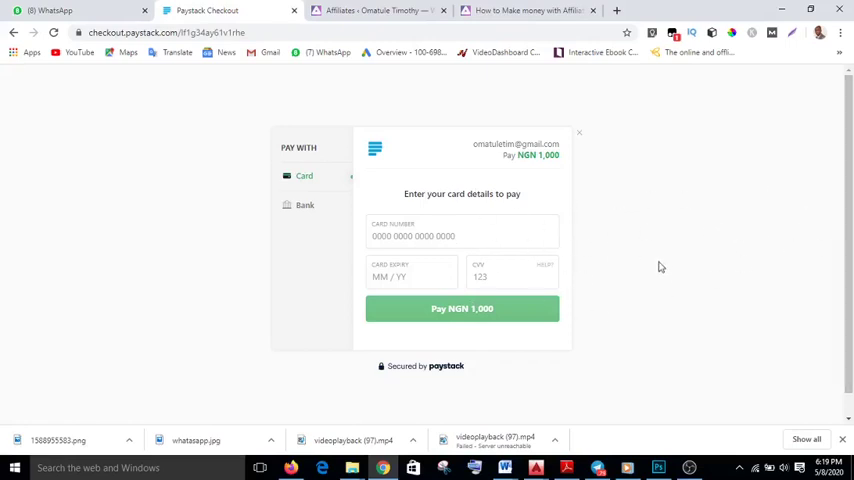
{"action": "mouse_move", "coordinate": [656, 272]}
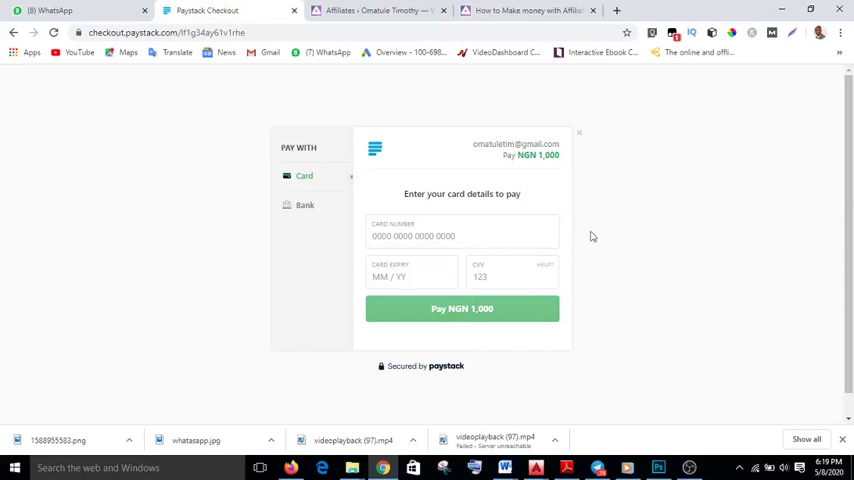
{"action": "mouse_move", "coordinate": [696, 240]}
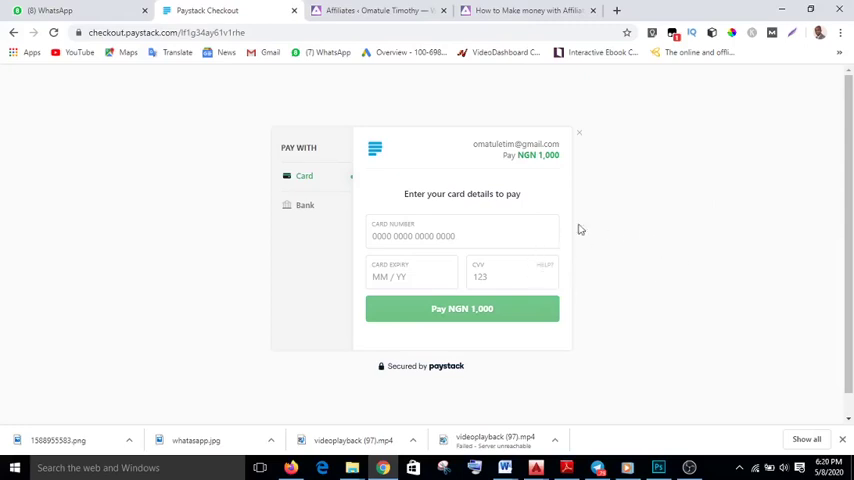
{"action": "left_click", "coordinate": [462, 308]}
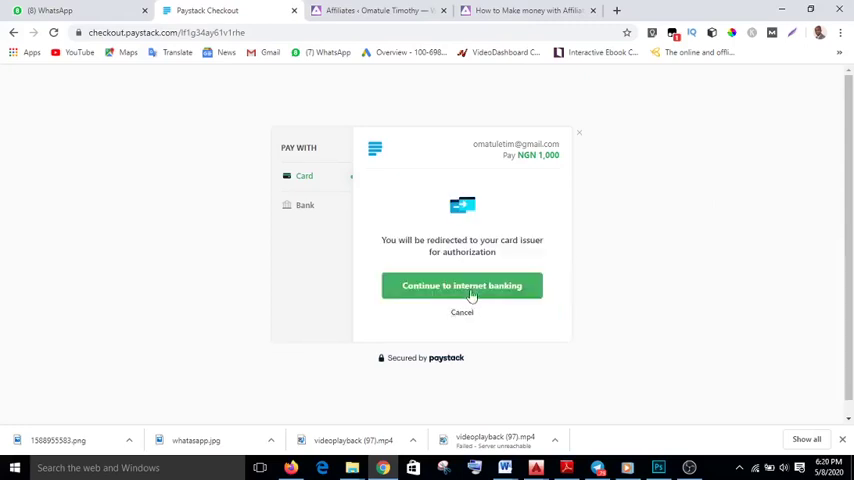
- Continue to internet banking, enter the one-time password and authorize the NGN 1,000 payment
{"action": "left_click", "coordinate": [462, 284]}
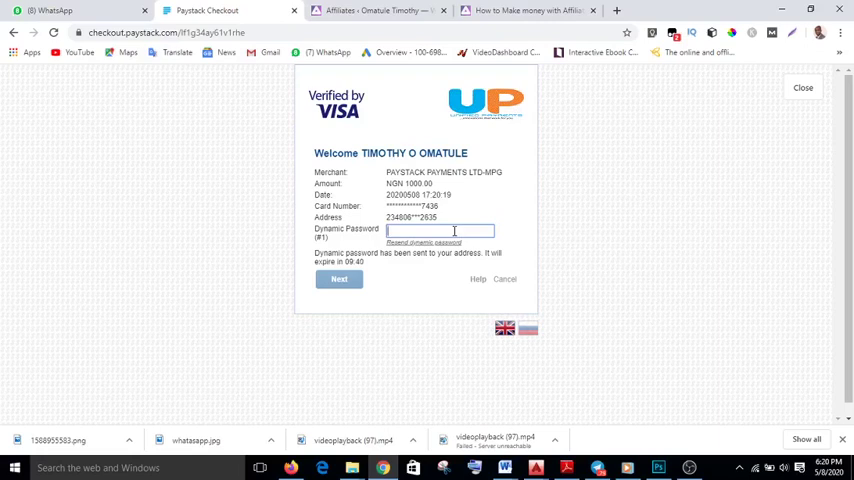
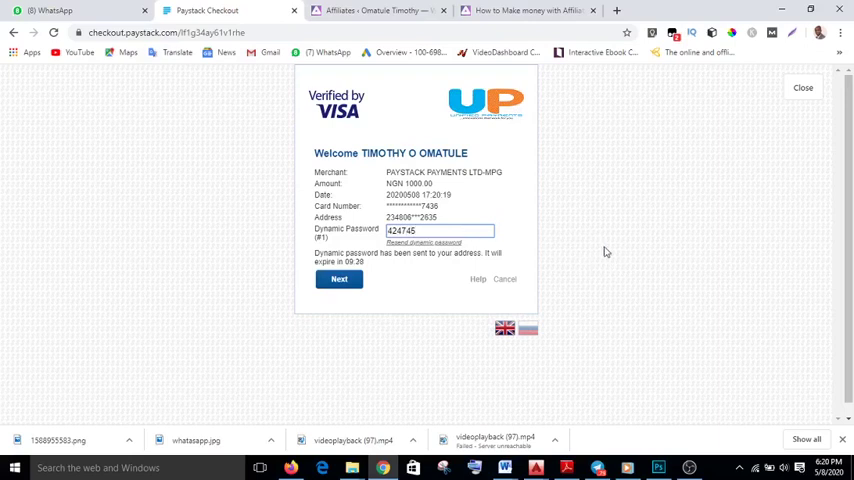
{"action": "mouse_move", "coordinate": [536, 260]}
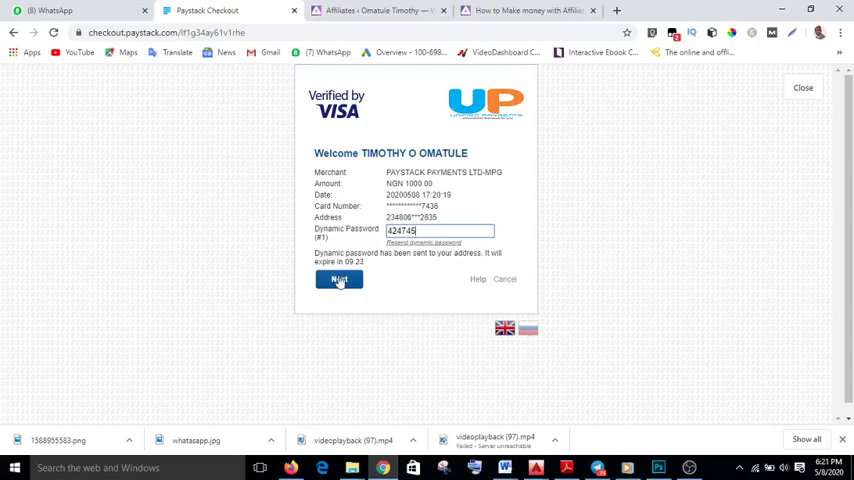
{"action": "left_click", "coordinate": [338, 280]}
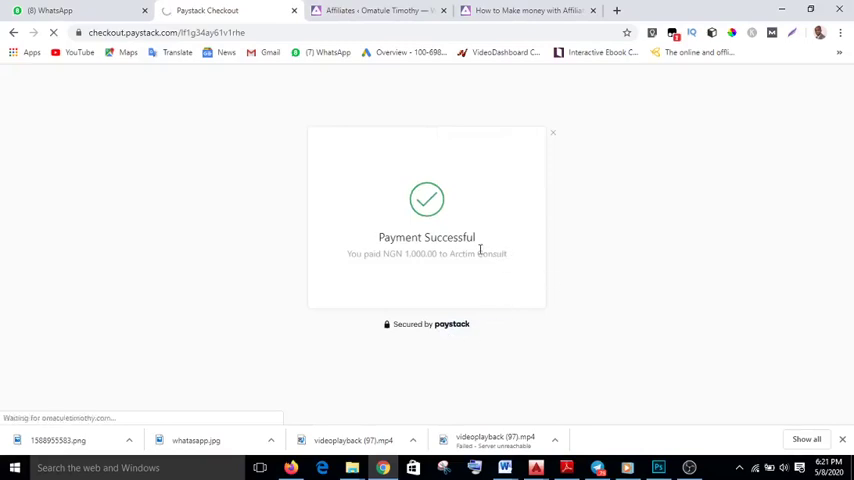
{"action": "mouse_move", "coordinate": [444, 272]}
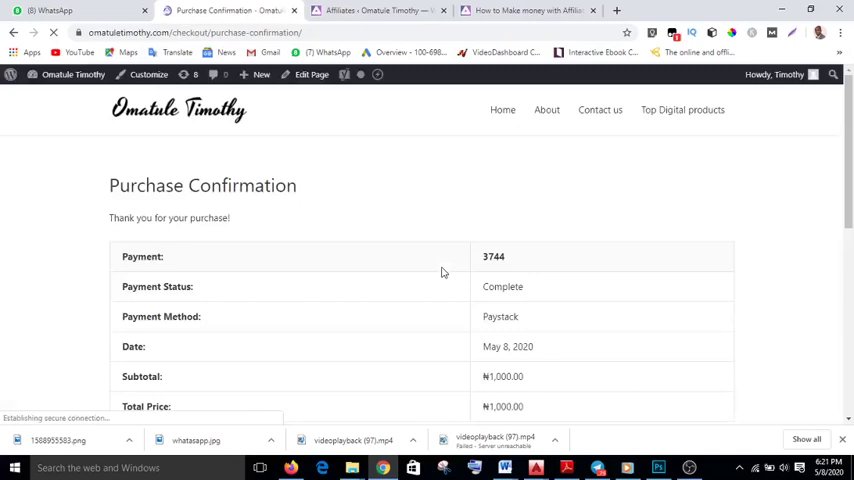
{"action": "scroll", "scroll_direction": "down", "scroll_amount": 3}
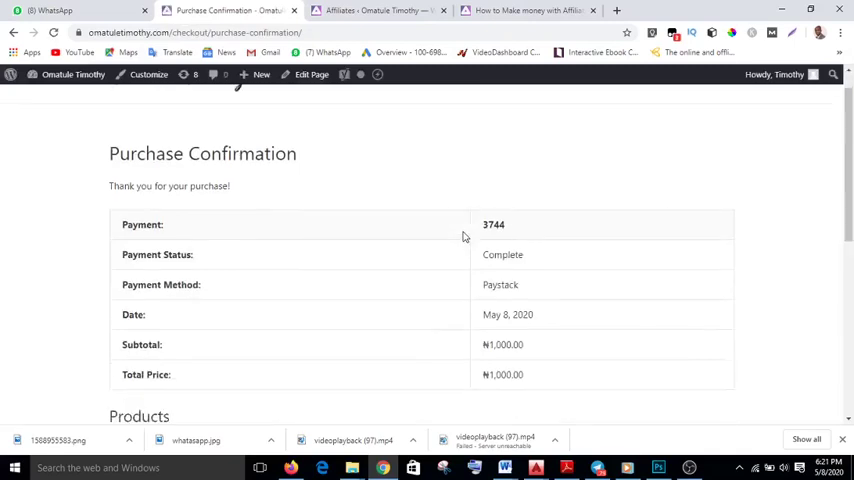
{"action": "scroll", "scroll_direction": "down", "scroll_amount": 3}
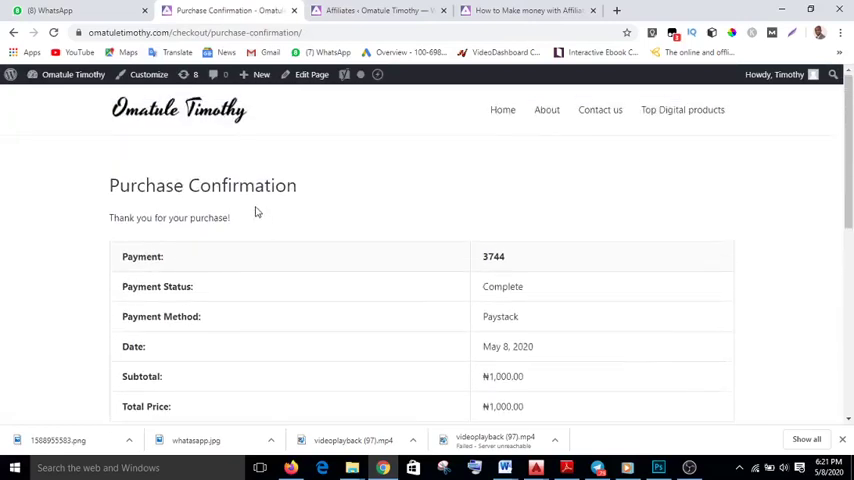
{"action": "scroll", "scroll_direction": "down", "scroll_amount": 3}
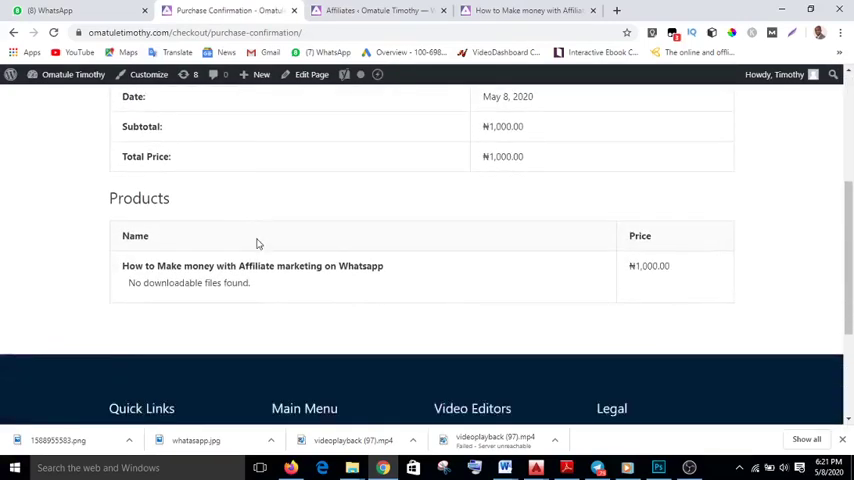
{"action": "mouse_move", "coordinate": [152, 282]}
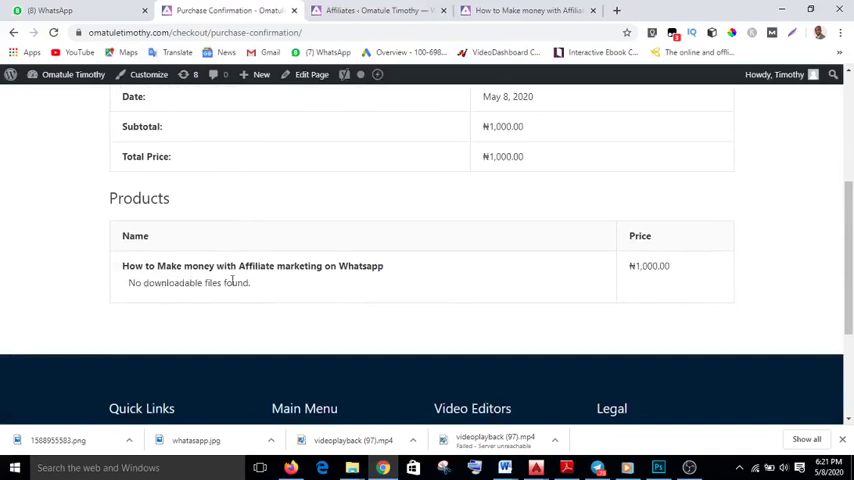
{"action": "mouse_move", "coordinate": [190, 302]}
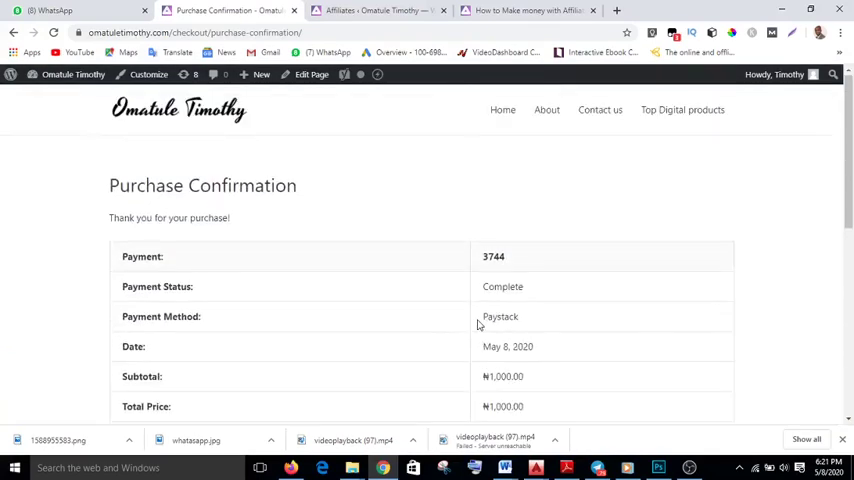
{"action": "mouse_move", "coordinate": [232, 272]}
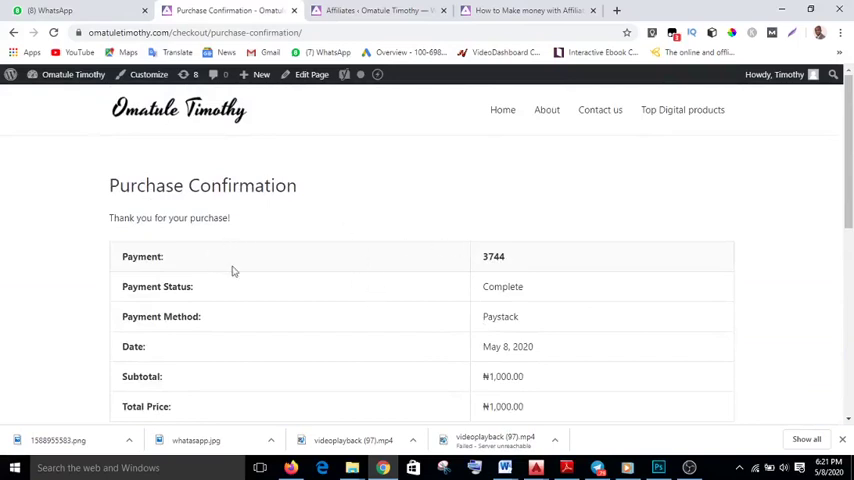
{"action": "mouse_move", "coordinate": [288, 264]}
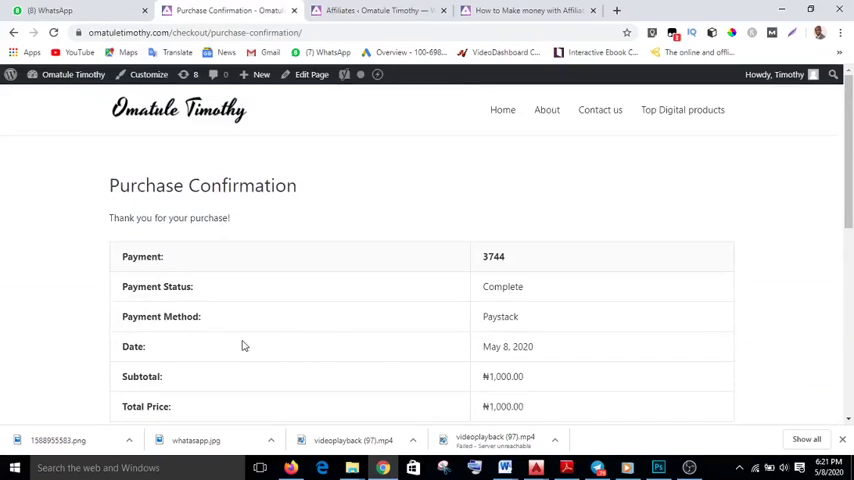
{"action": "mouse_move", "coordinate": [628, 290]}
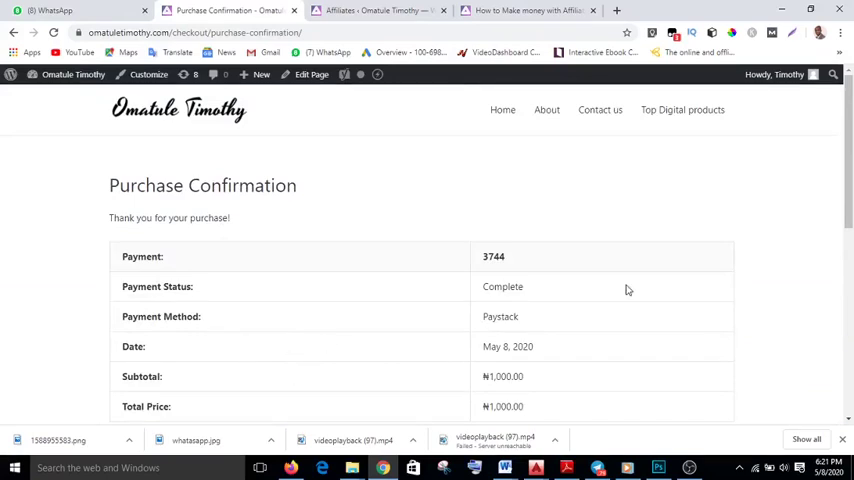
{"action": "mouse_move", "coordinate": [390, 316]}
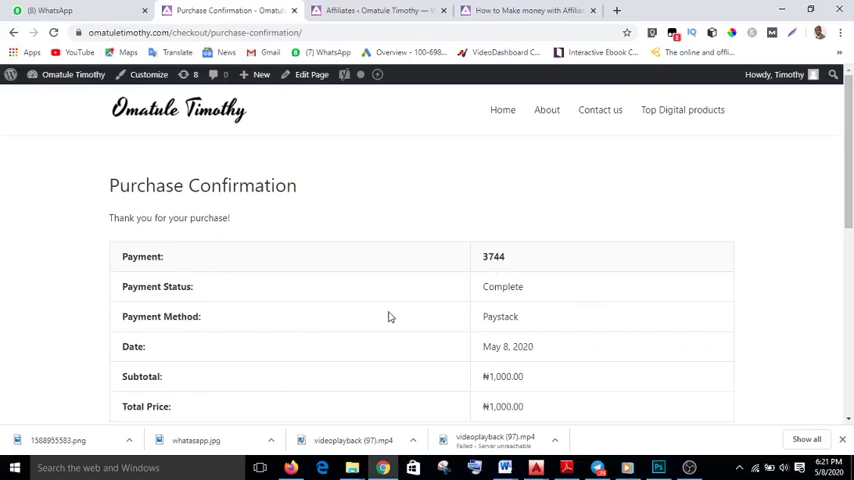
{"action": "mouse_move", "coordinate": [318, 248]}
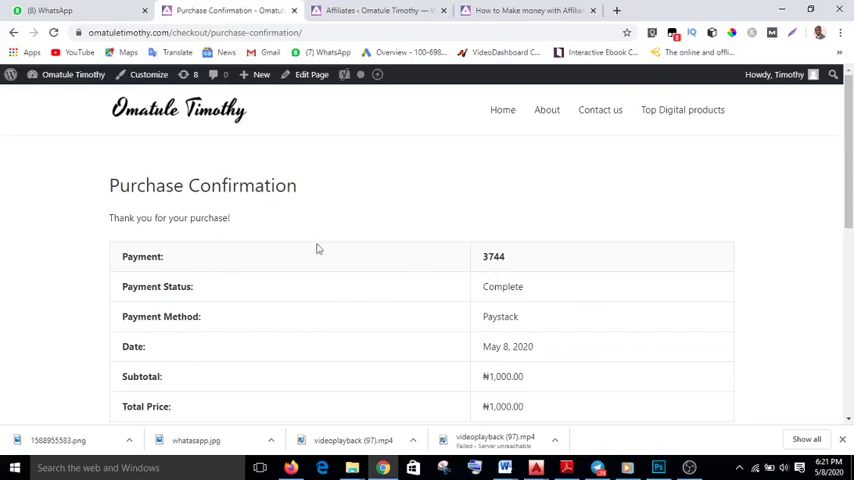
{"action": "mouse_move", "coordinate": [268, 306]}
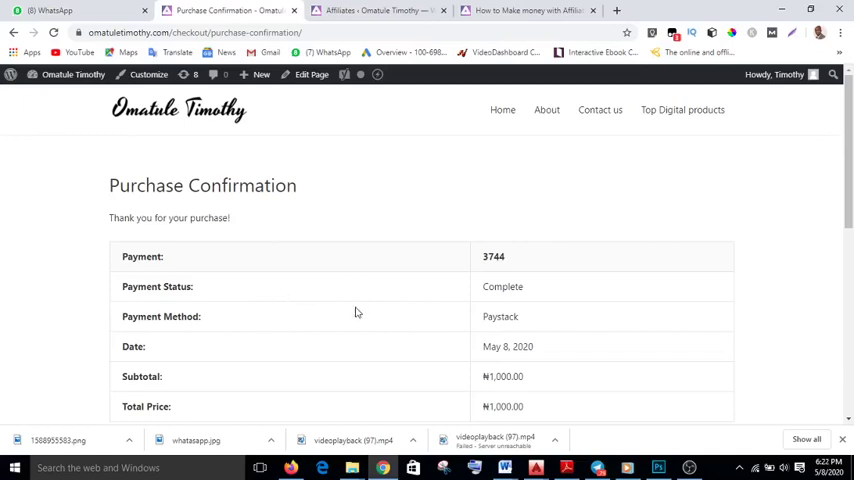
{"action": "mouse_move", "coordinate": [444, 192]}
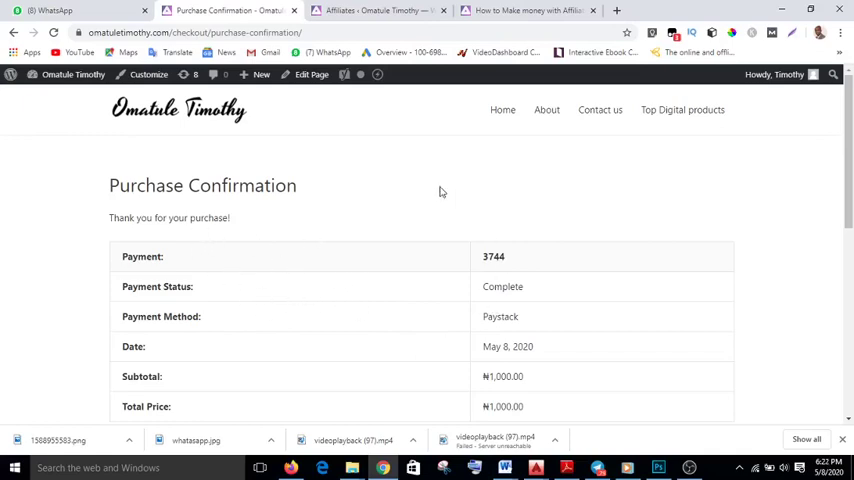
{"action": "mouse_move", "coordinate": [396, 280]}
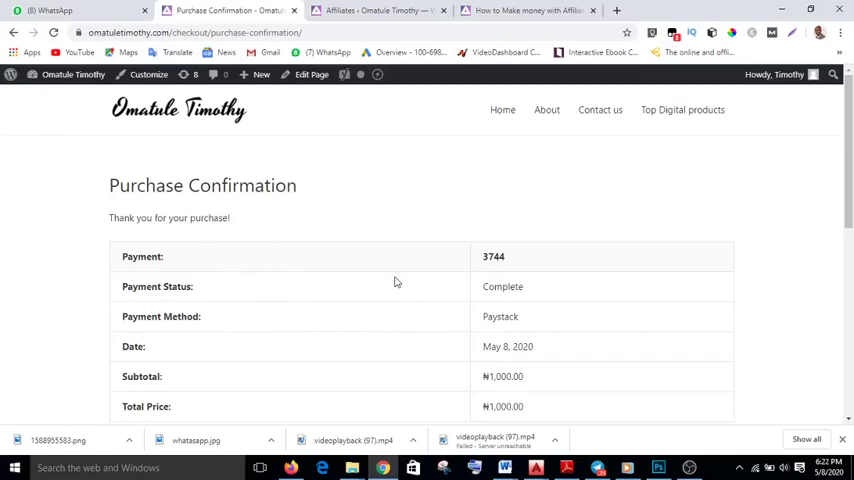
{"action": "mouse_move", "coordinate": [580, 340]}
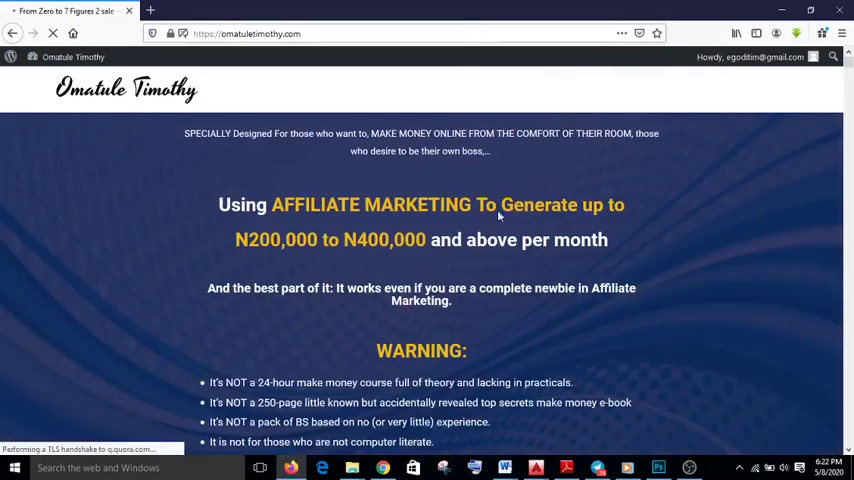
- Scroll to the footer and go to the Affiliate Login page under Quick Links
{"action": "scroll", "scroll_direction": "down", "scroll_amount": 3}
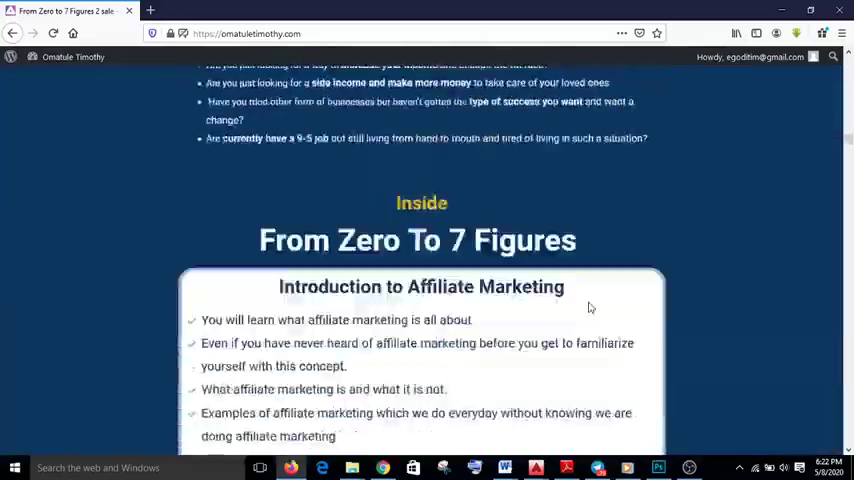
{"action": "scroll", "scroll_direction": "down", "scroll_amount": 3}
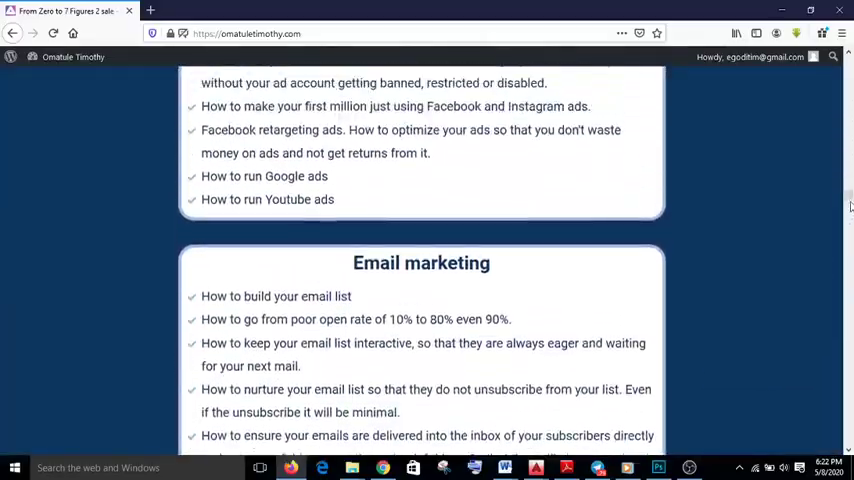
{"action": "scroll", "scroll_direction": "down", "scroll_amount": 3}
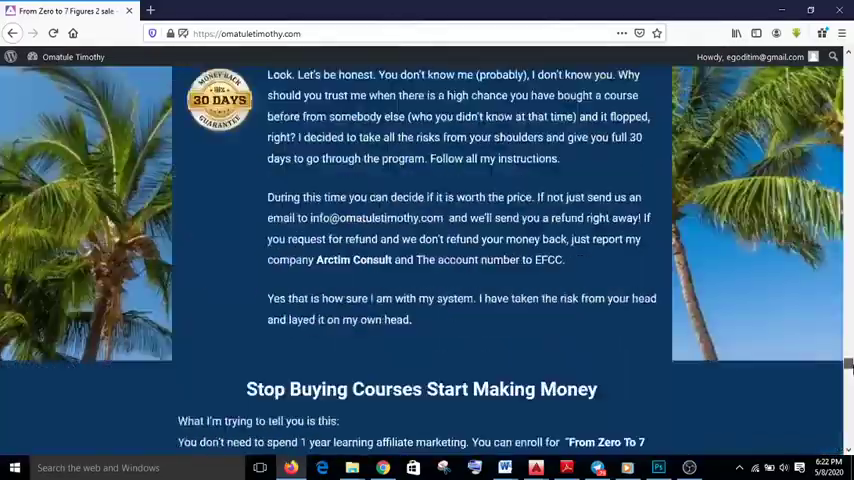
{"action": "scroll", "scroll_direction": "down", "scroll_amount": 3}
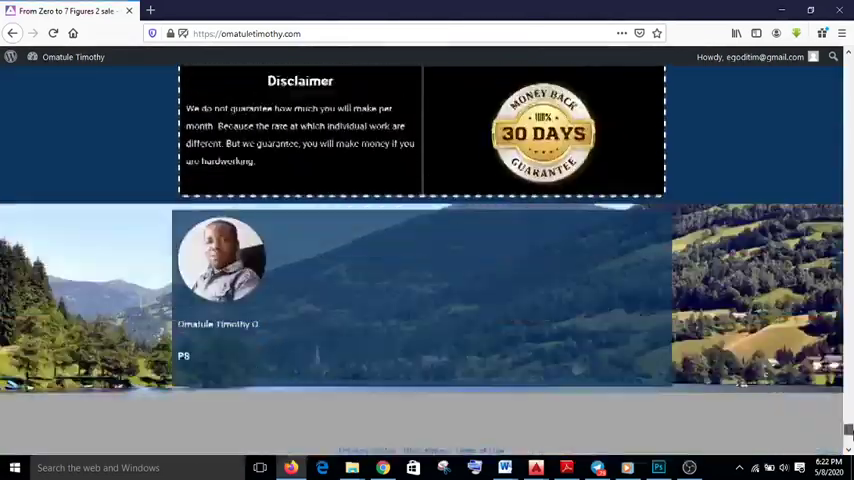
{"action": "scroll", "scroll_direction": "down", "scroll_amount": 3}
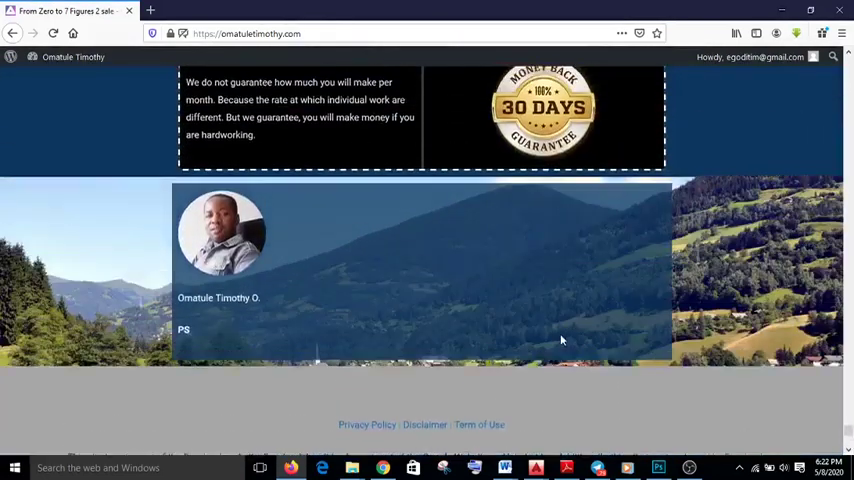
{"action": "scroll", "scroll_direction": "down", "scroll_amount": 3}
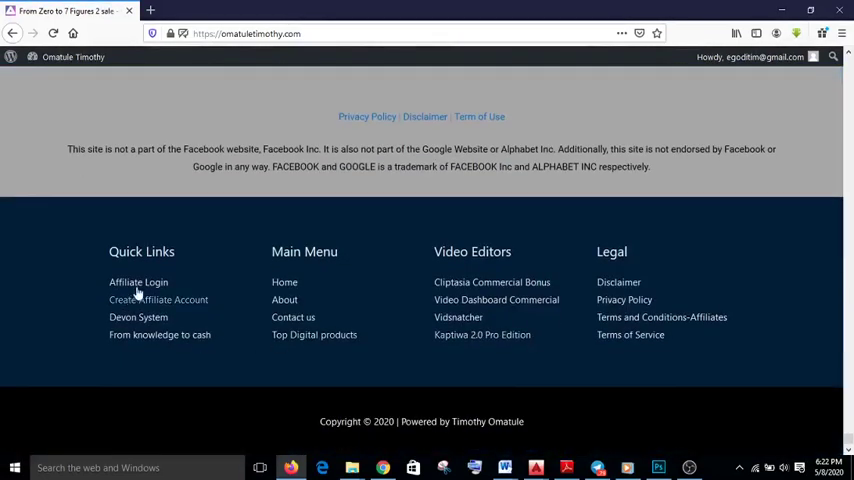
{"action": "left_click", "coordinate": [138, 282]}
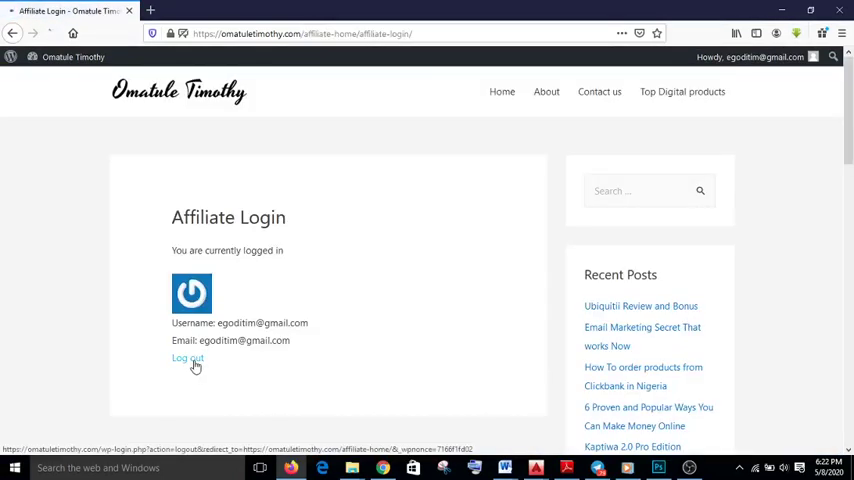
- Log out and back into the affiliate account, showing N500.00 balance and 1 closed transaction
{"action": "left_click", "coordinate": [188, 358]}
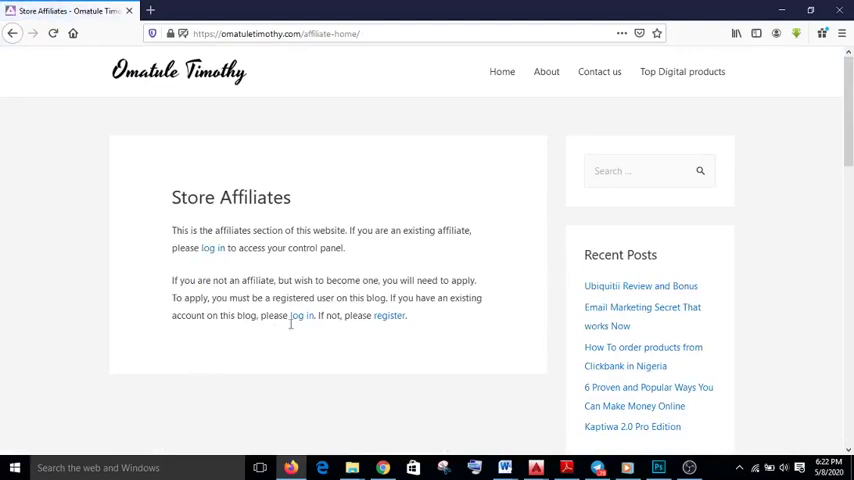
{"action": "left_click", "coordinate": [212, 248]}
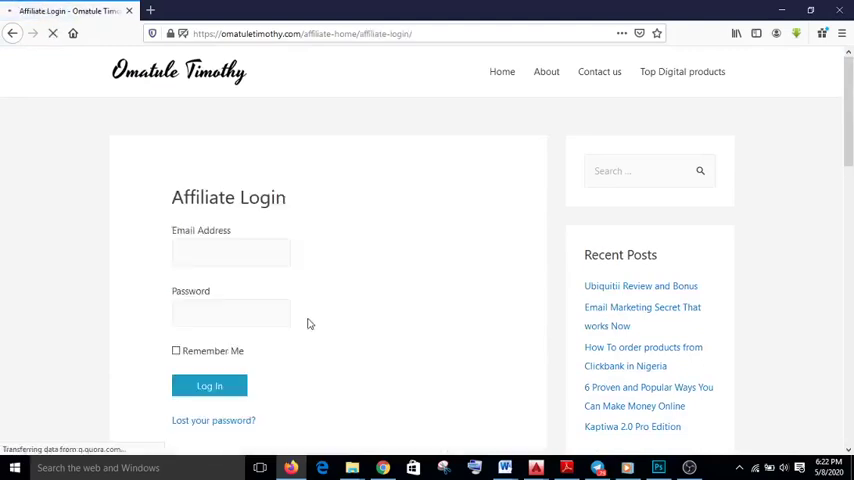
{"action": "left_click", "coordinate": [232, 252]}
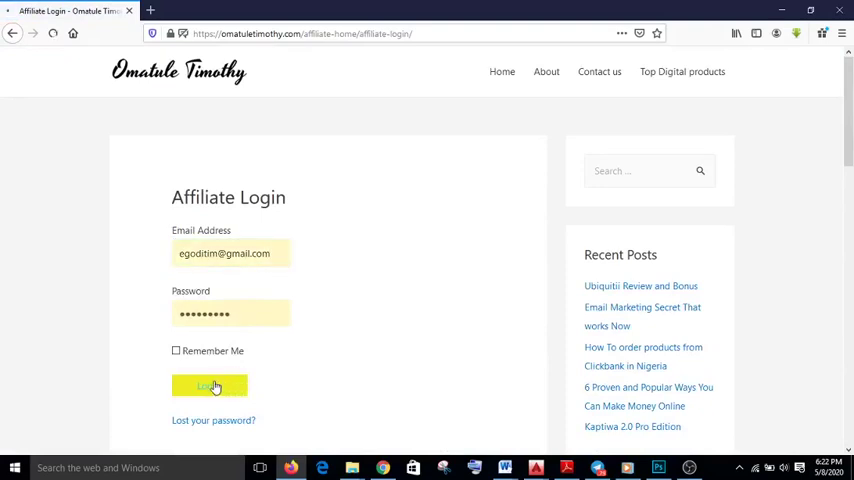
{"action": "left_click", "coordinate": [208, 388]}
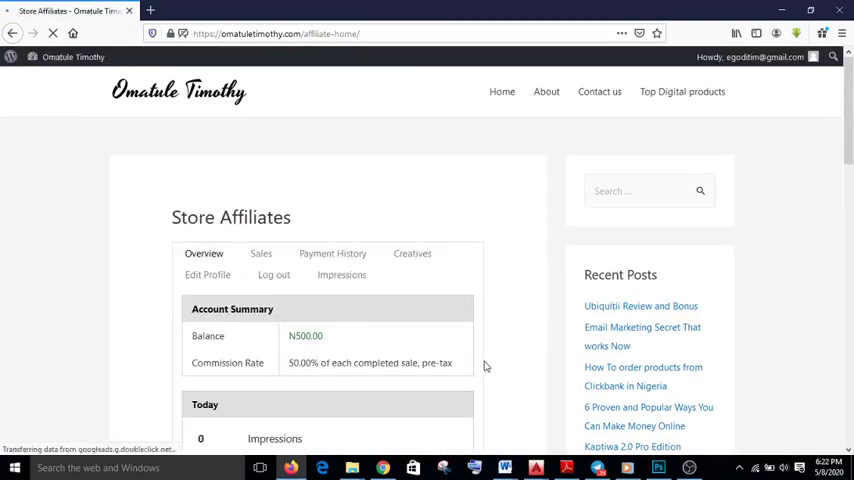
{"action": "scroll", "scroll_direction": "down", "scroll_amount": 3}
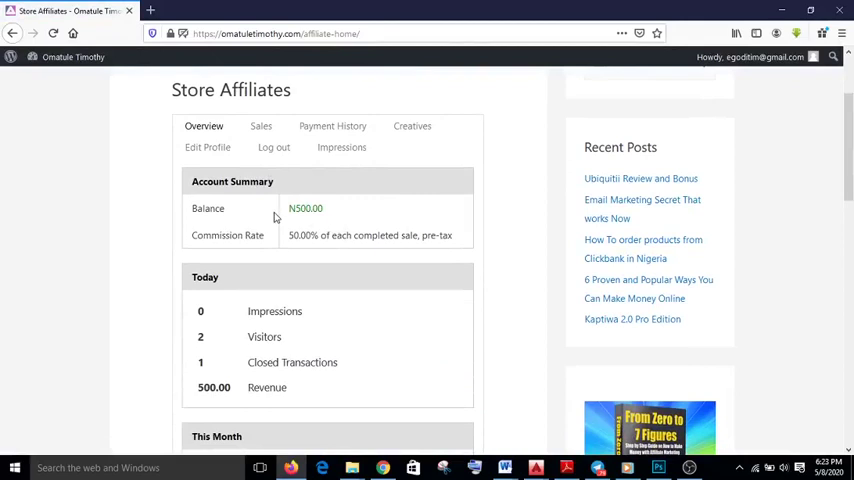
{"action": "mouse_move", "coordinate": [298, 204]}
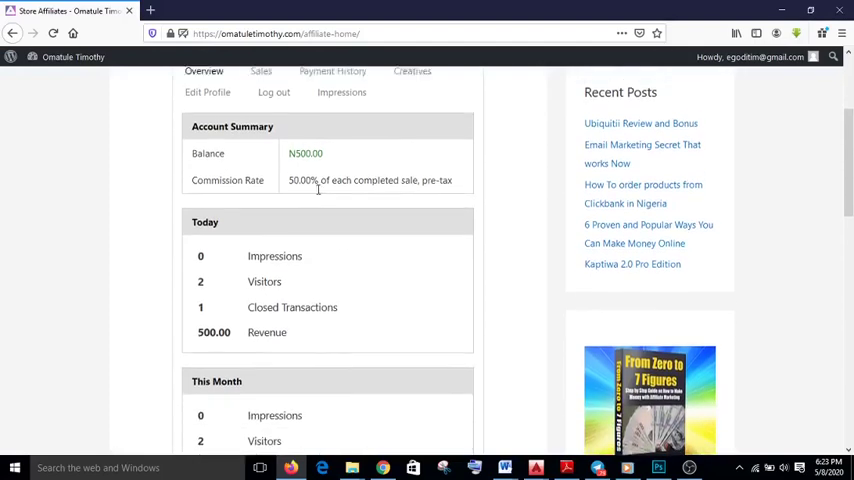
{"action": "scroll", "scroll_direction": "up", "scroll_amount": 3}
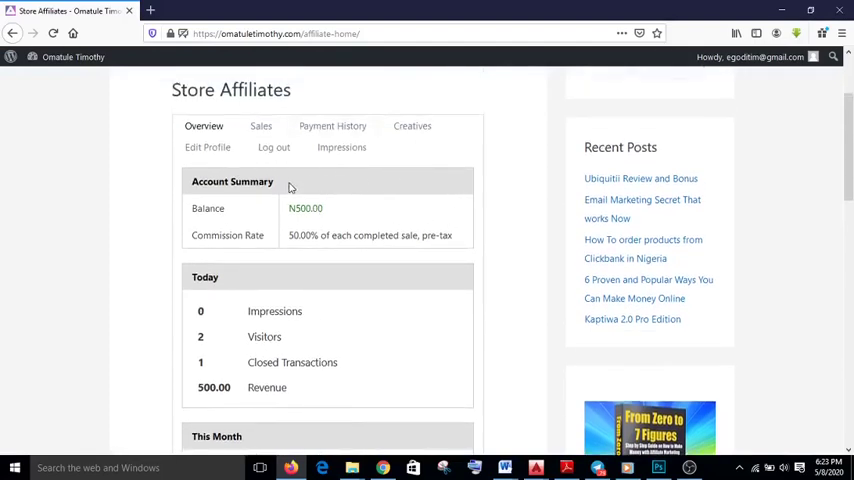
{"action": "scroll", "scroll_direction": "down", "scroll_amount": 3}
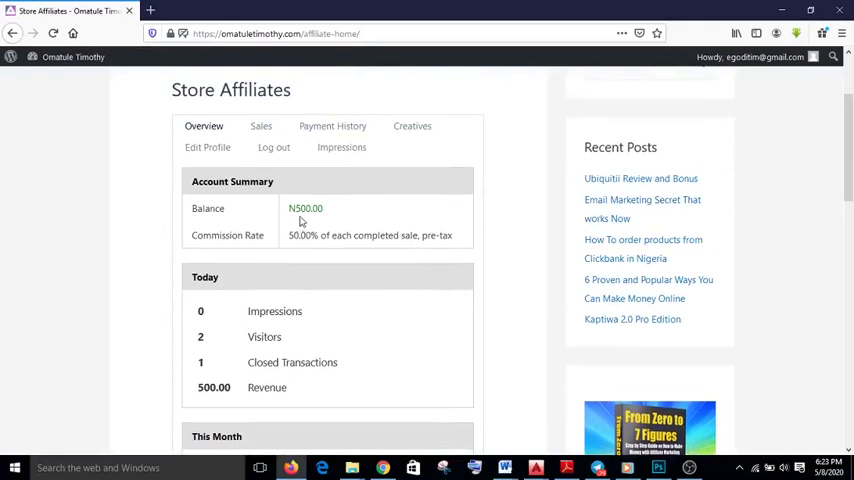
{"action": "mouse_move", "coordinate": [410, 240]}
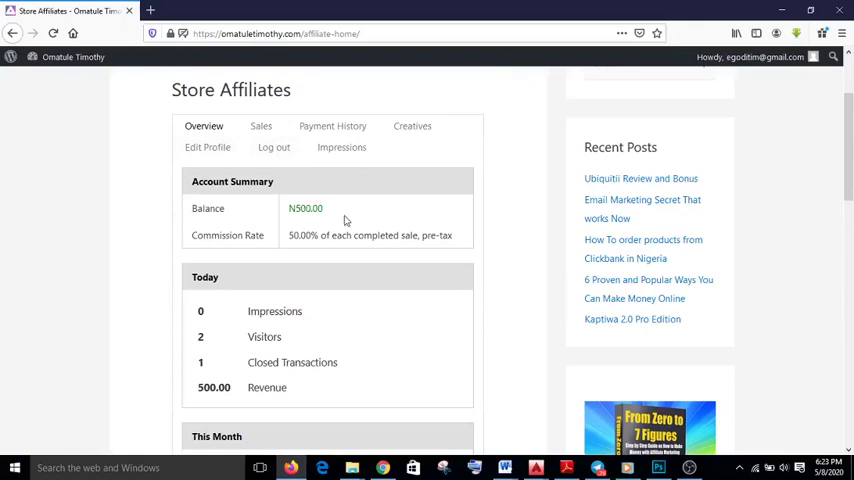
{"action": "mouse_move", "coordinate": [442, 248]}
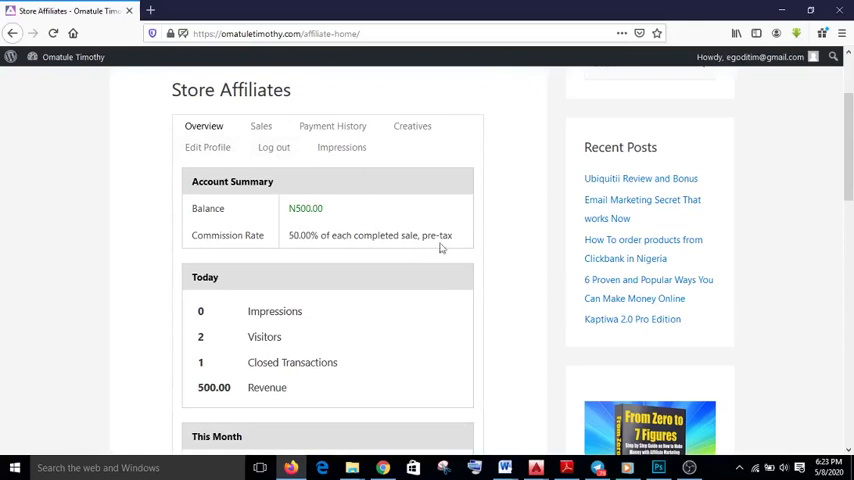
{"action": "mouse_move", "coordinate": [336, 216]}
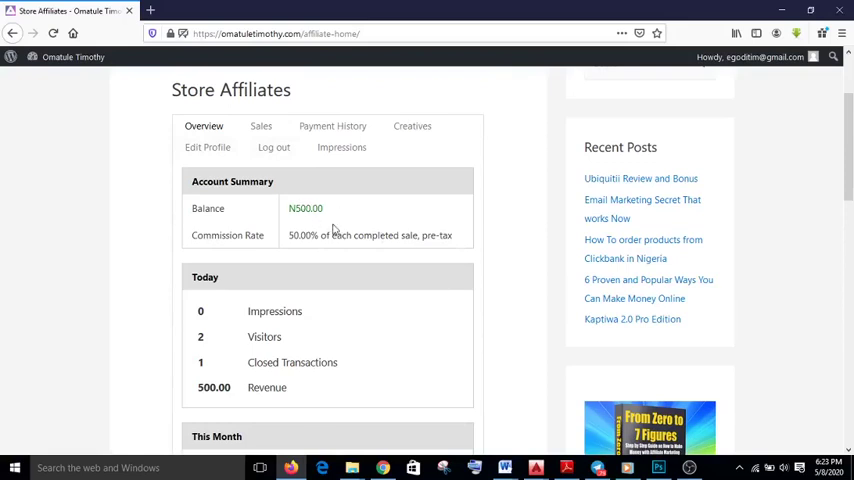
{"action": "mouse_move", "coordinate": [398, 272]}
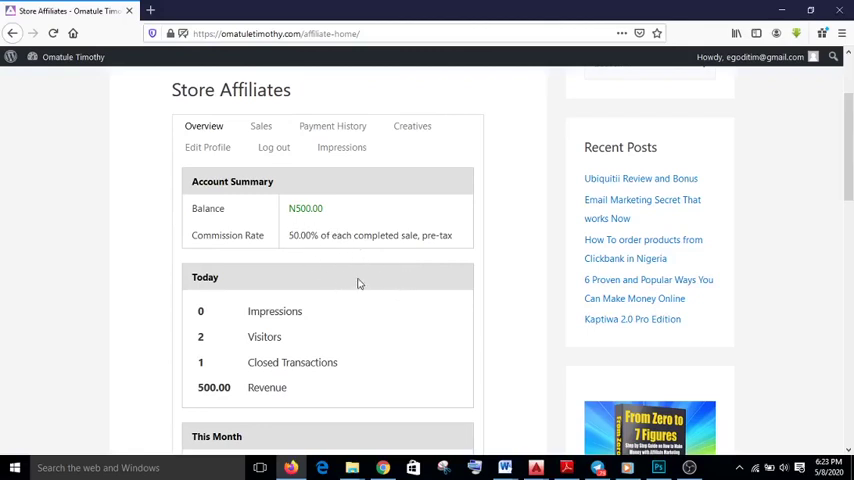
{"action": "mouse_move", "coordinate": [268, 236]}
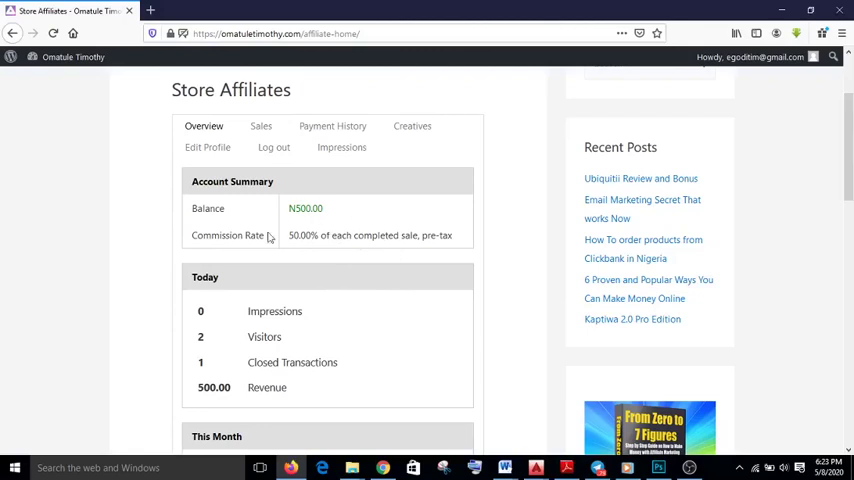
{"action": "mouse_move", "coordinate": [348, 276]}
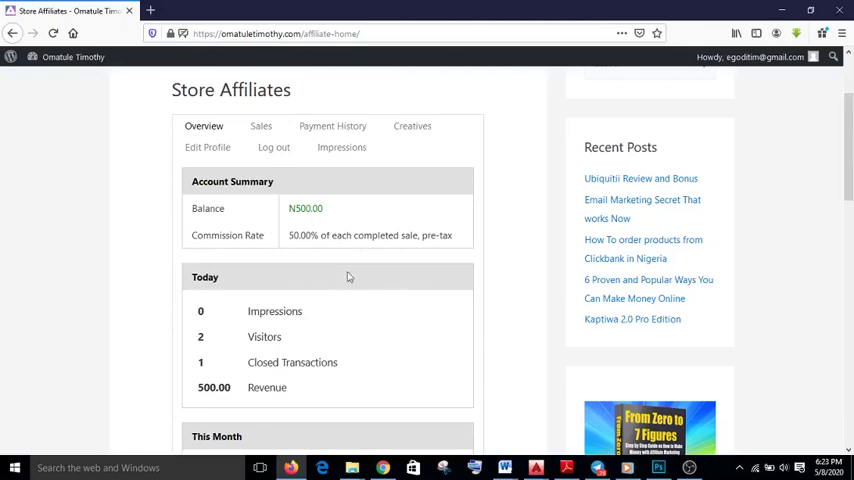
{"action": "mouse_move", "coordinate": [408, 272]}
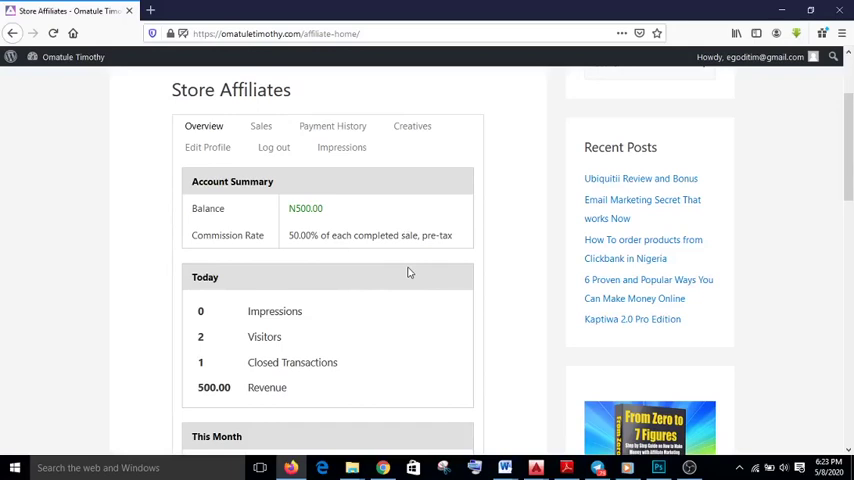
{"action": "mouse_move", "coordinate": [346, 338]}
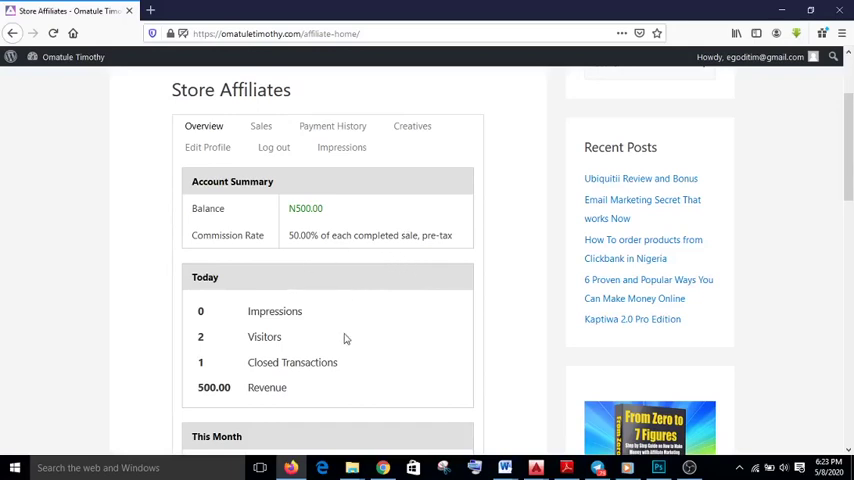
{"action": "mouse_move", "coordinate": [358, 332]}
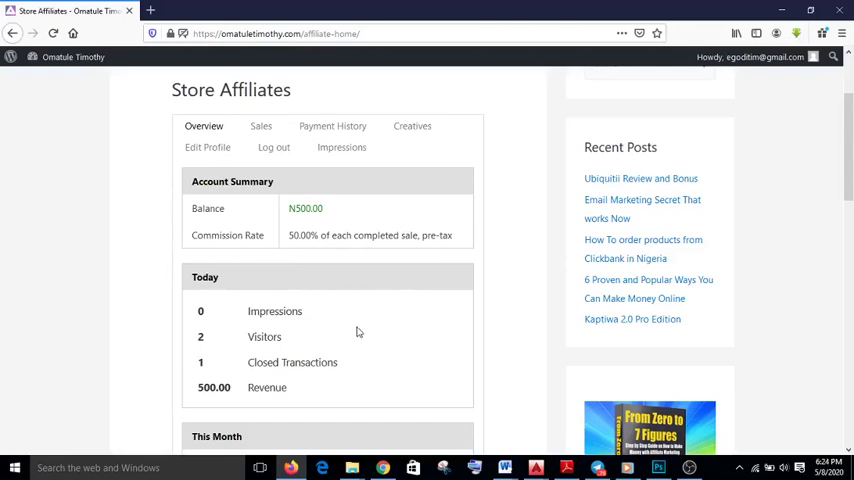
{"action": "mouse_move", "coordinate": [428, 336]}
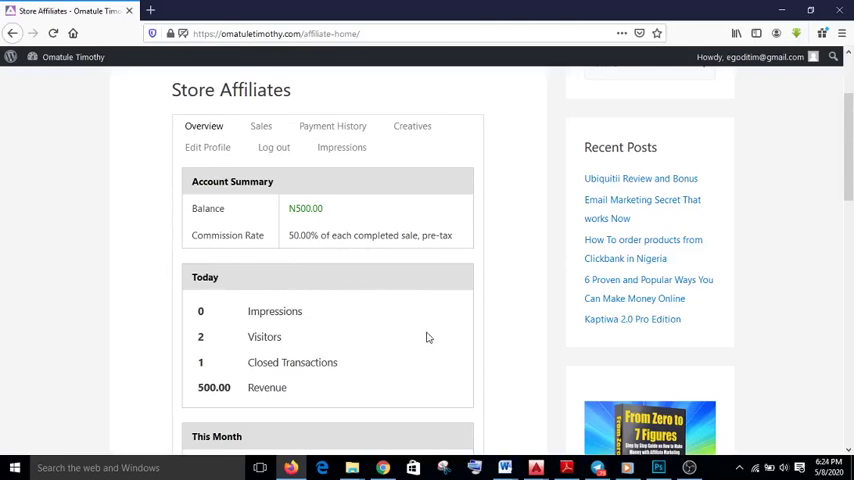
{"action": "mouse_move", "coordinate": [420, 364]}
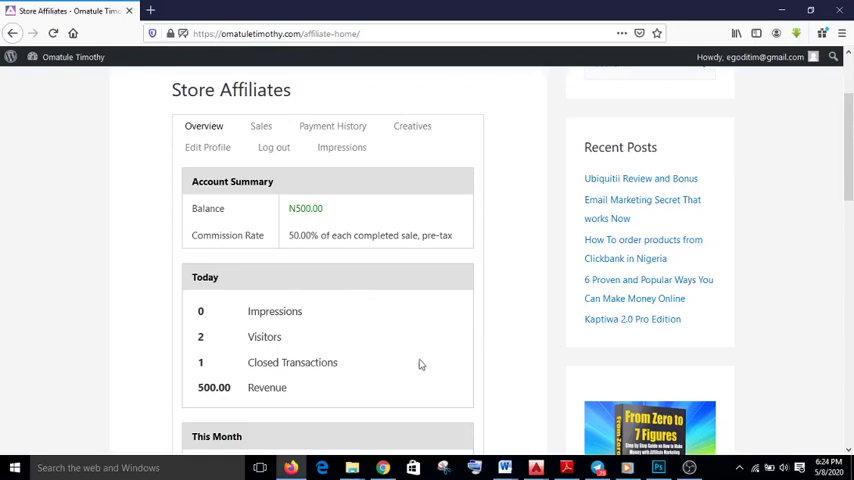
{"action": "mouse_move", "coordinate": [408, 368]}
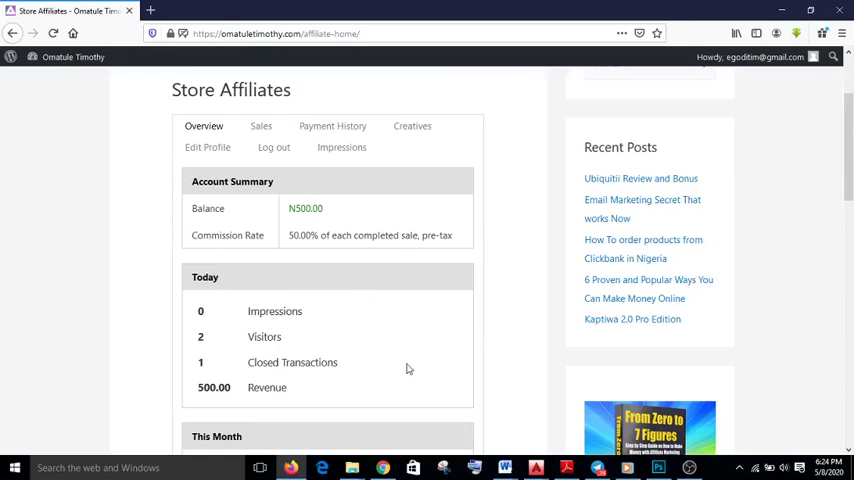
{"action": "scroll", "scroll_direction": "down", "scroll_amount": 3}
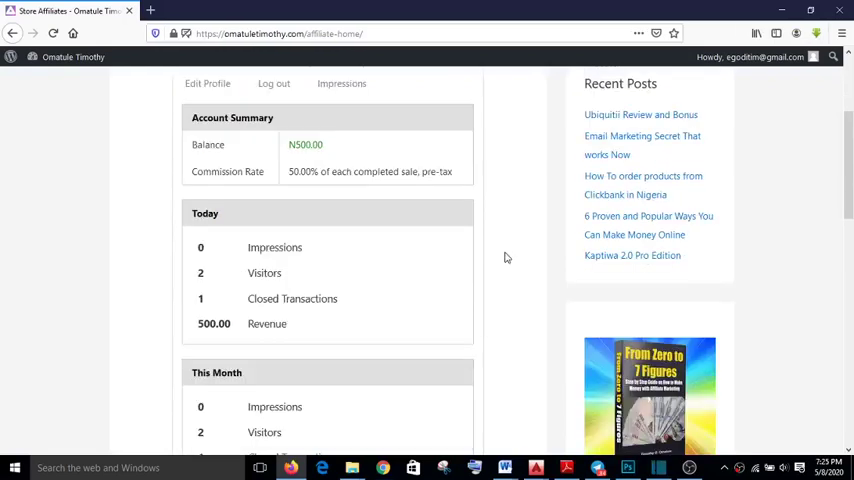